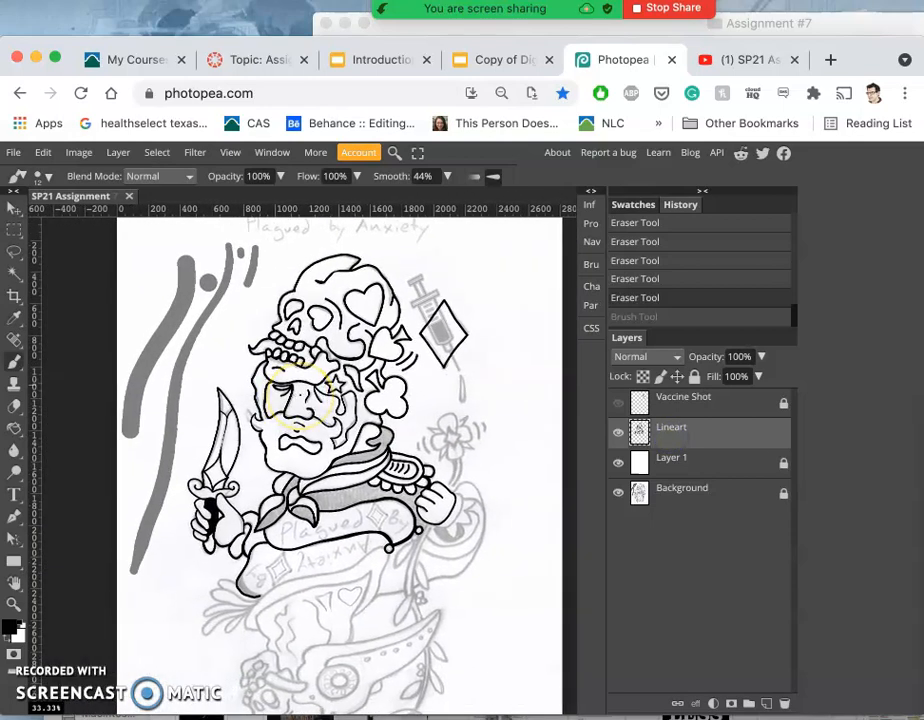
- Hide the background sketch layer so only the black line art shows
click(618, 492)
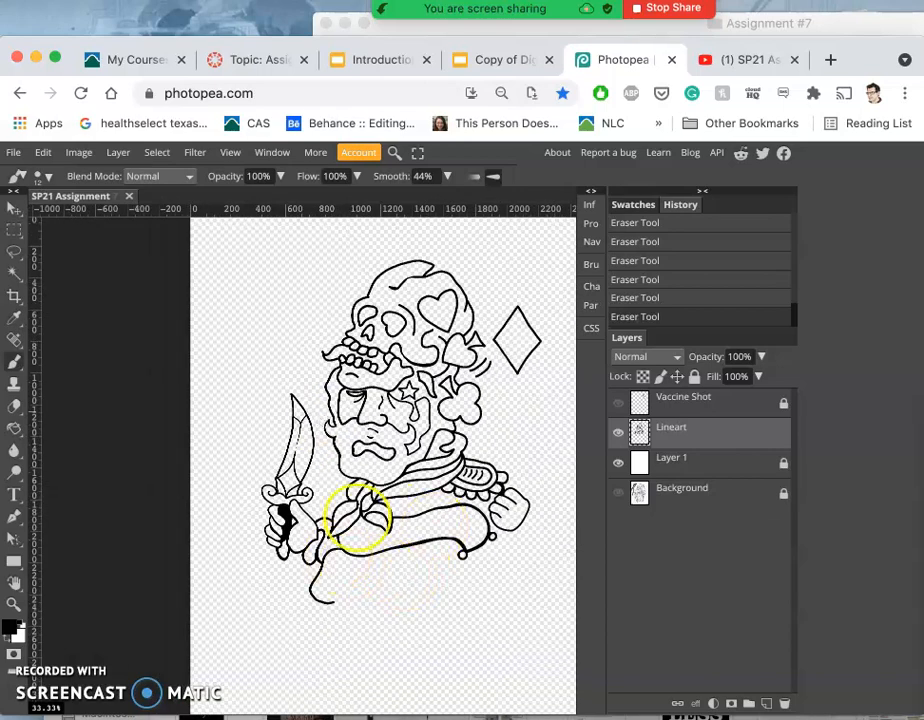
mouse_move(600, 420)
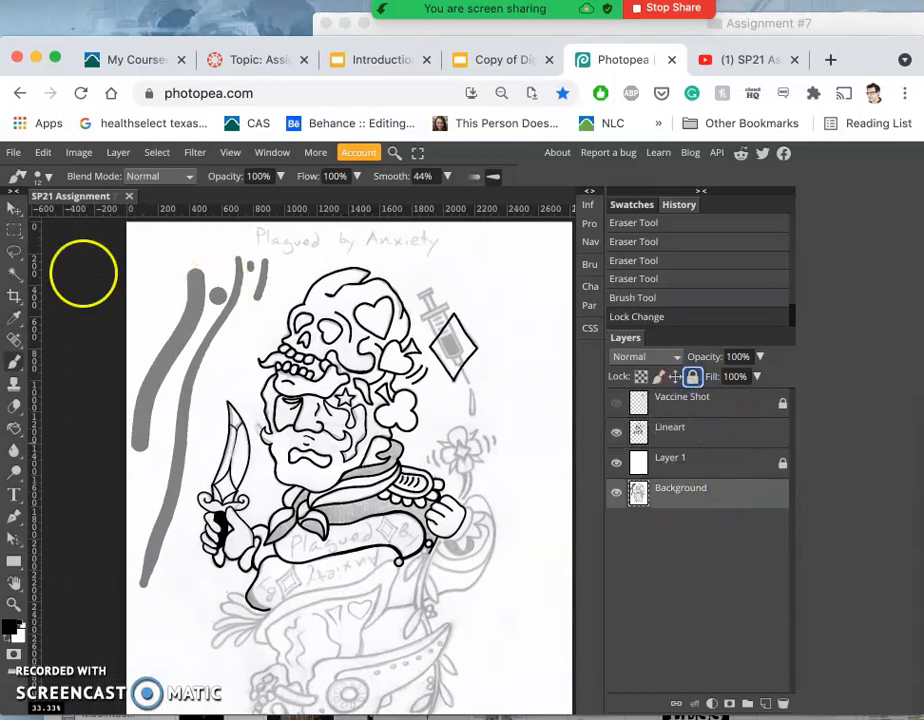
- Lasso the grey marks left of the figure and fill them with white
click(14, 252)
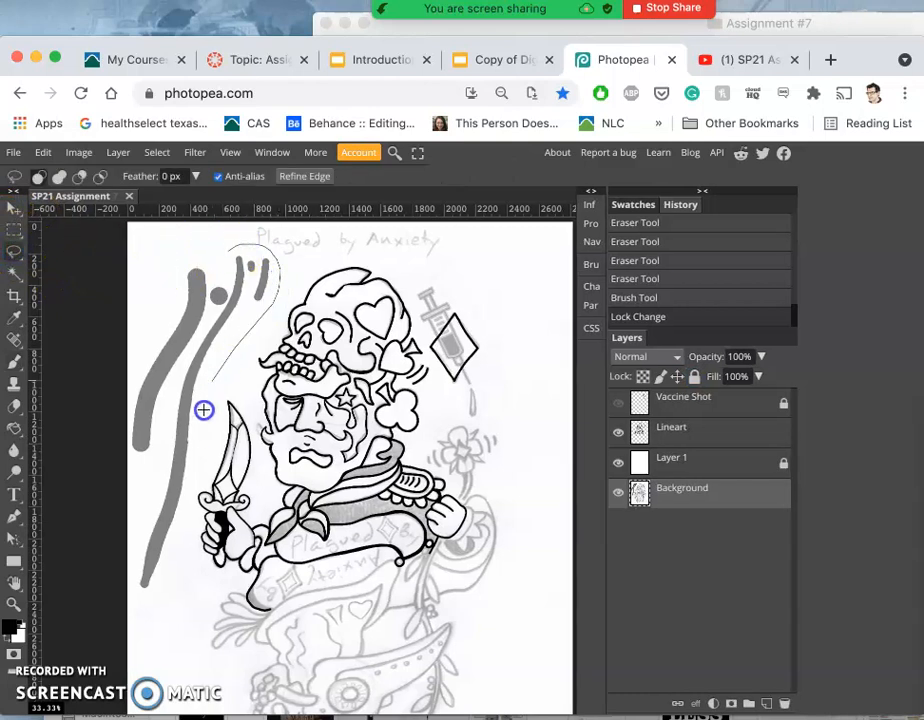
drag(204, 410, 132, 458)
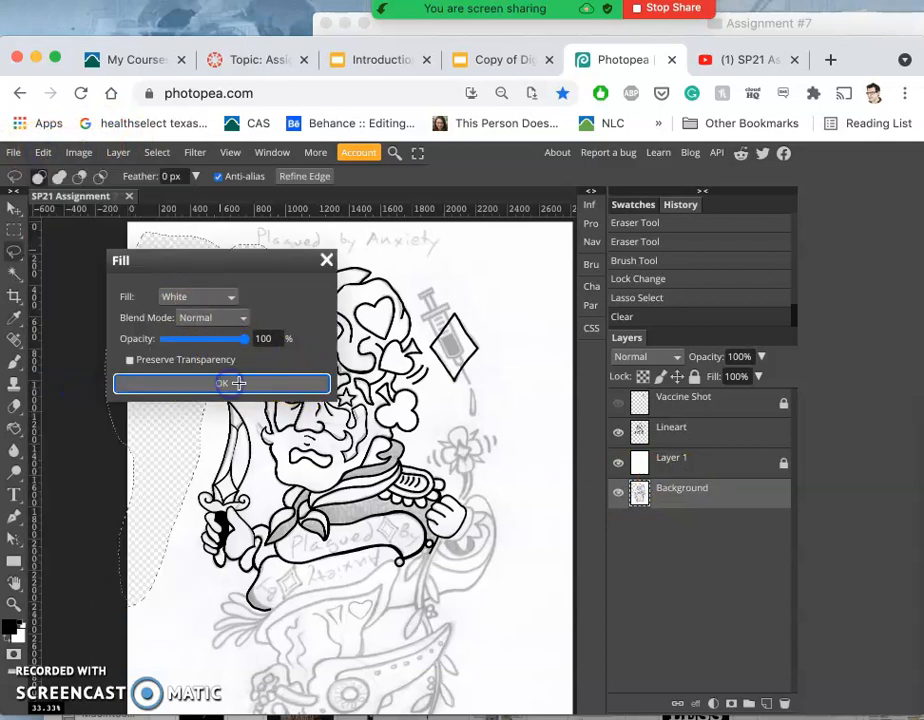
click(222, 384)
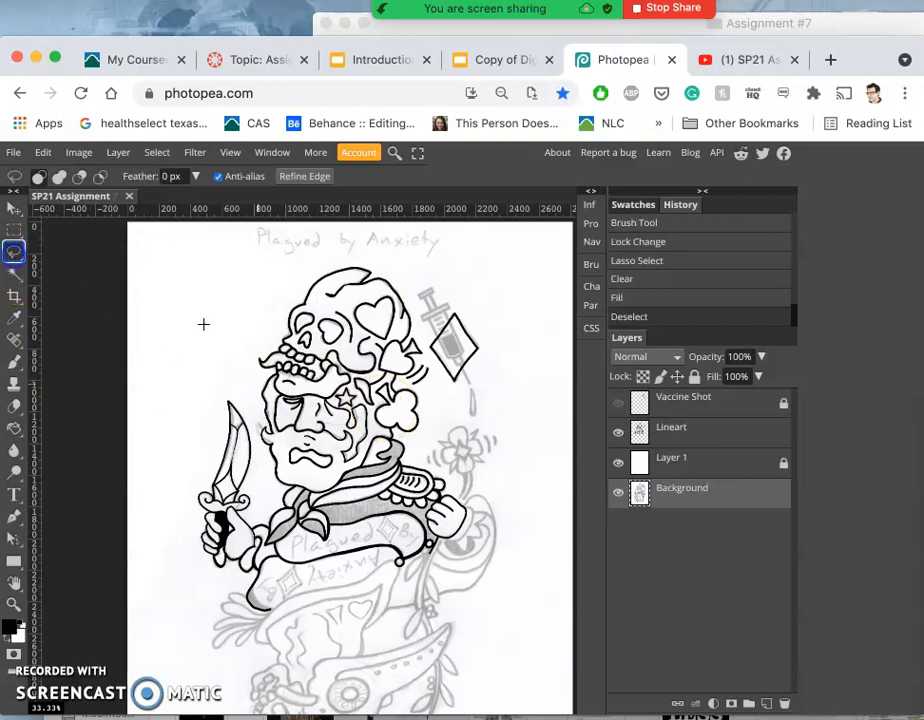
click(616, 492)
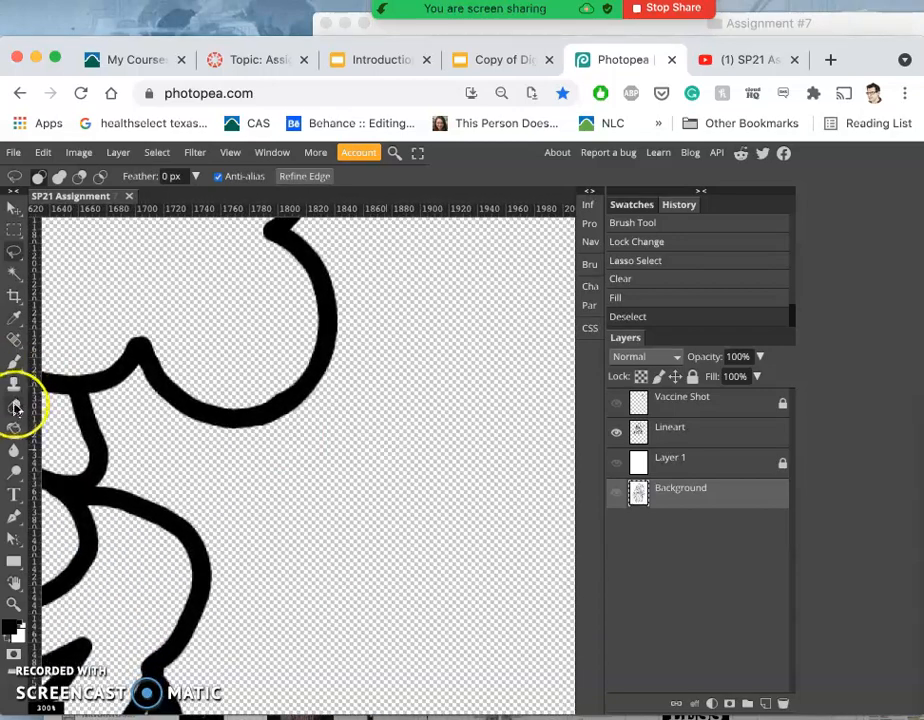
- Erase stray marks, then select and lock the Lineart layer
click(14, 384)
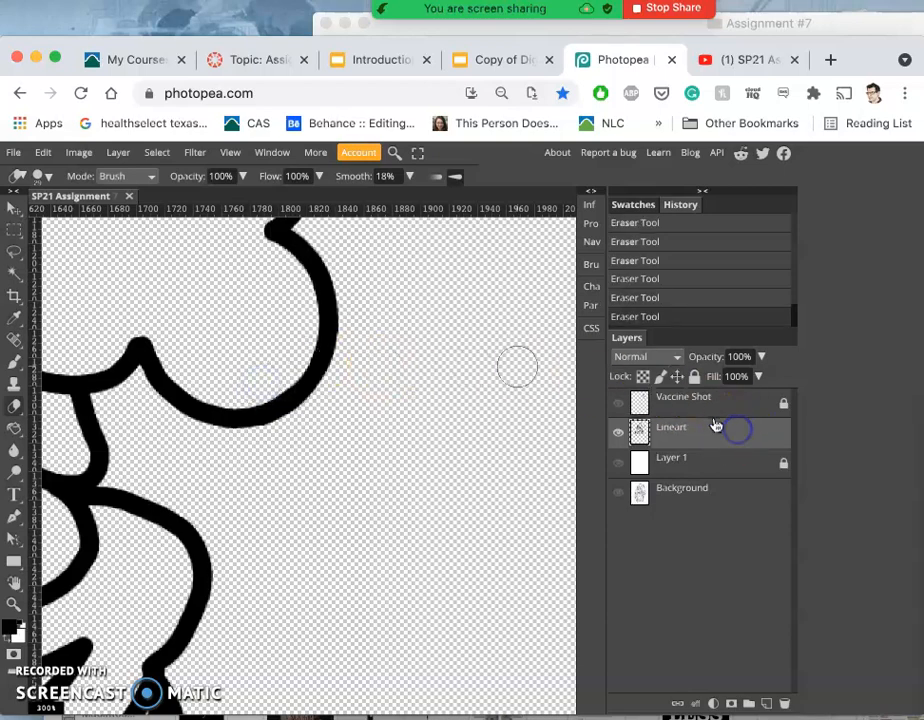
click(694, 376)
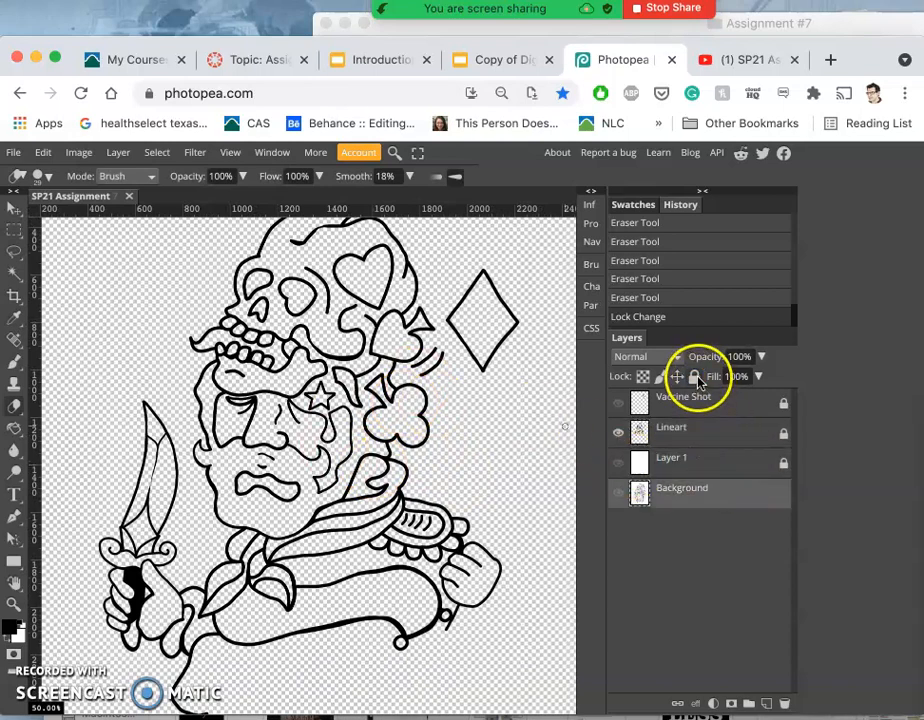
click(694, 376)
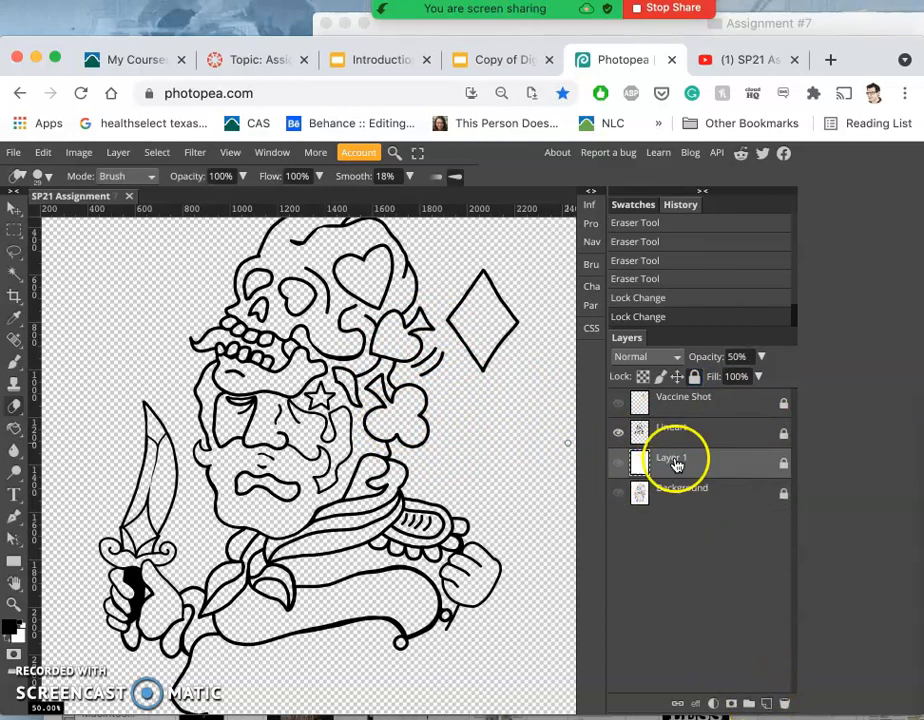
- Add a new layer and fill it with white as the White Bread layer
click(766, 704)
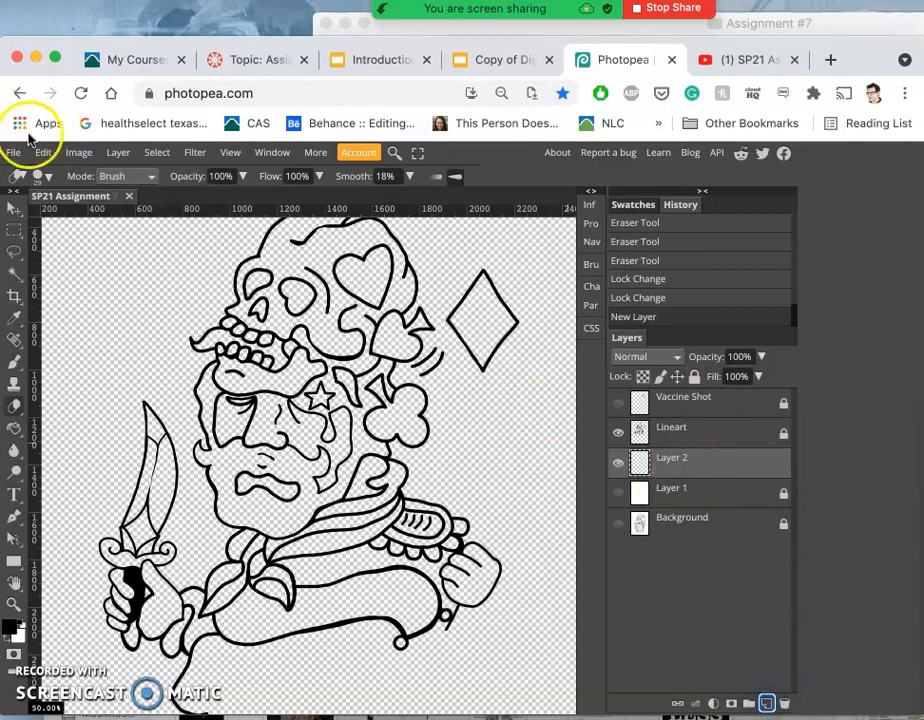
click(42, 152)
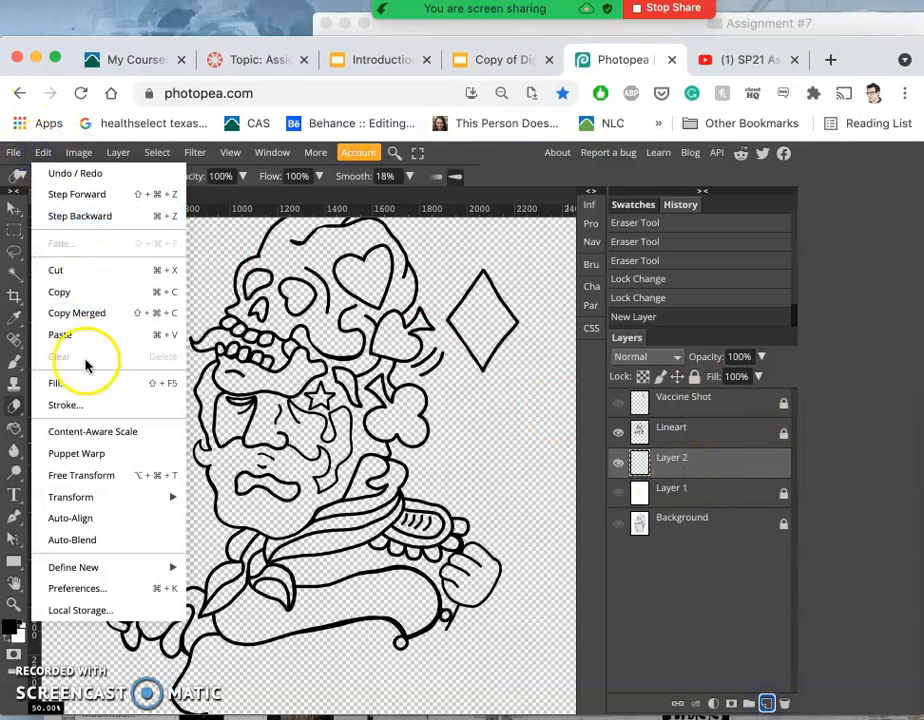
click(54, 384)
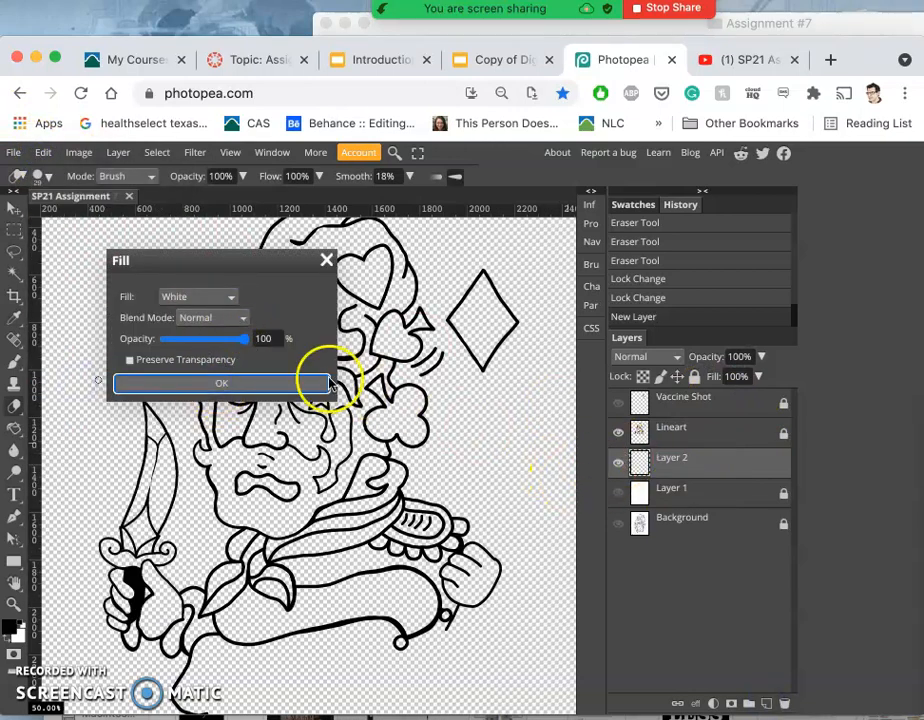
mouse_move(390, 380)
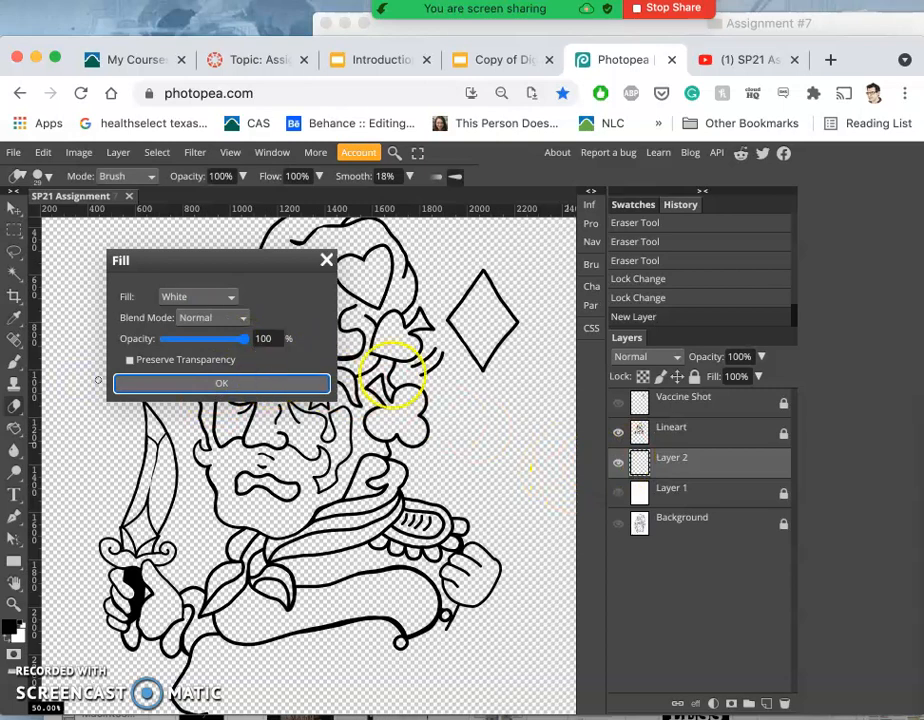
click(220, 384)
text(Black Bread)
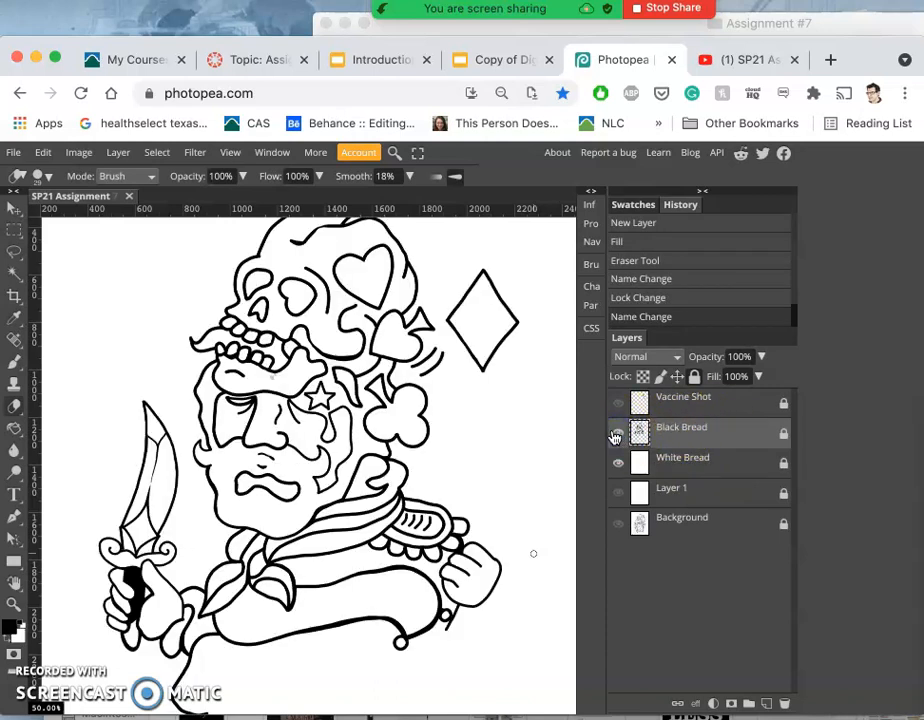
- Add a layer above White Bread and rename it 'Flat Color'
click(618, 458)
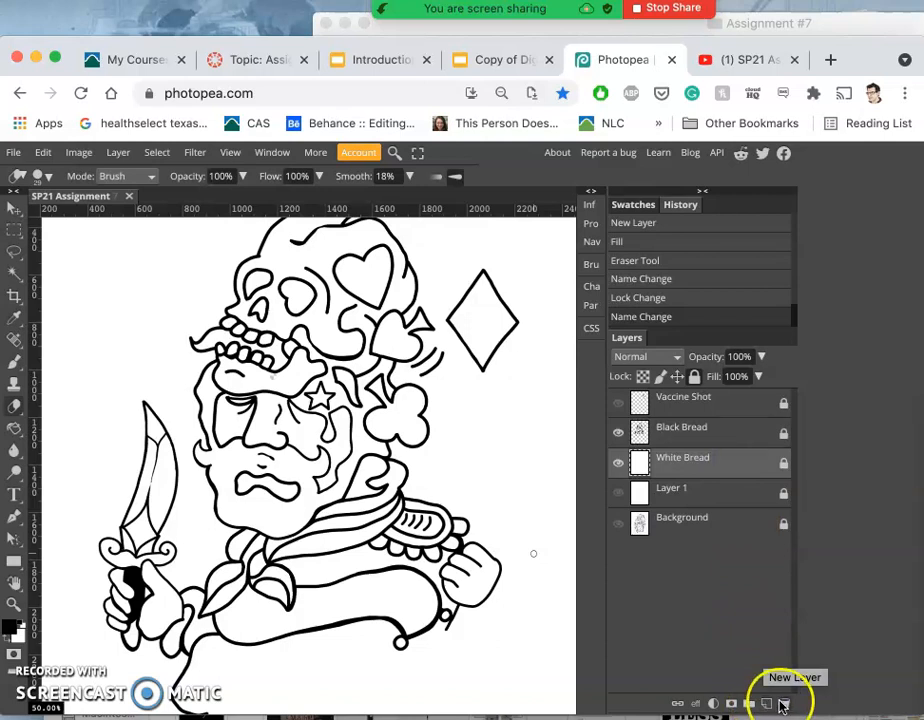
click(766, 704)
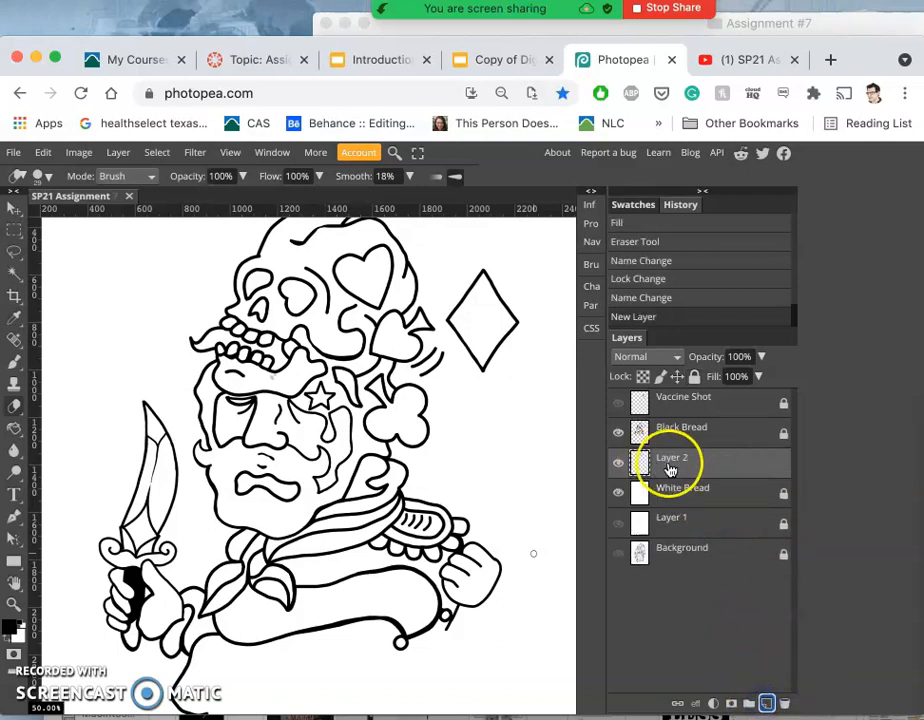
double_click(672, 456)
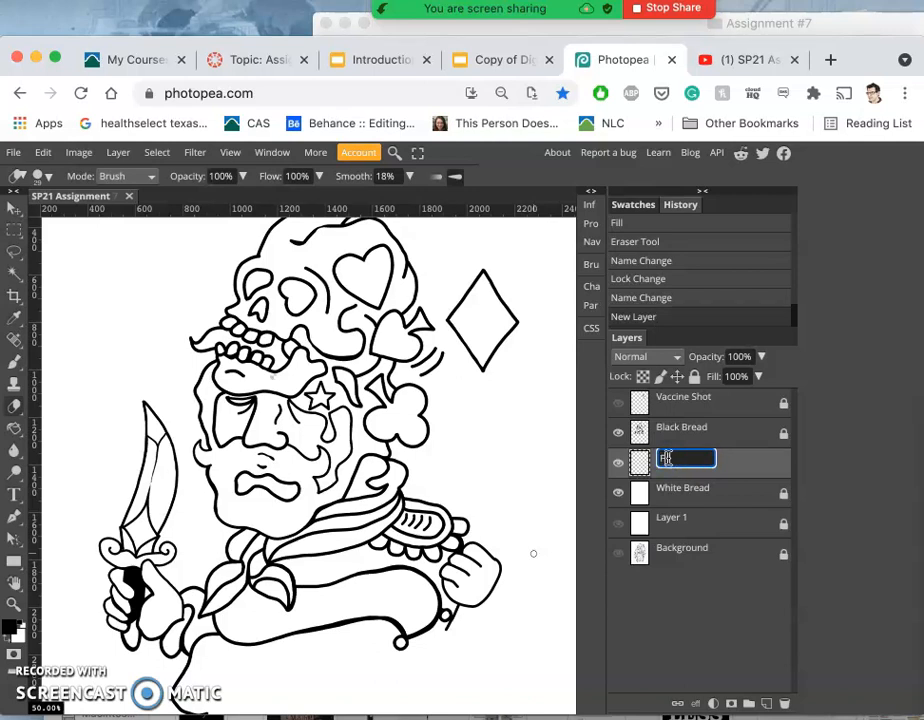
text(Flat Color)
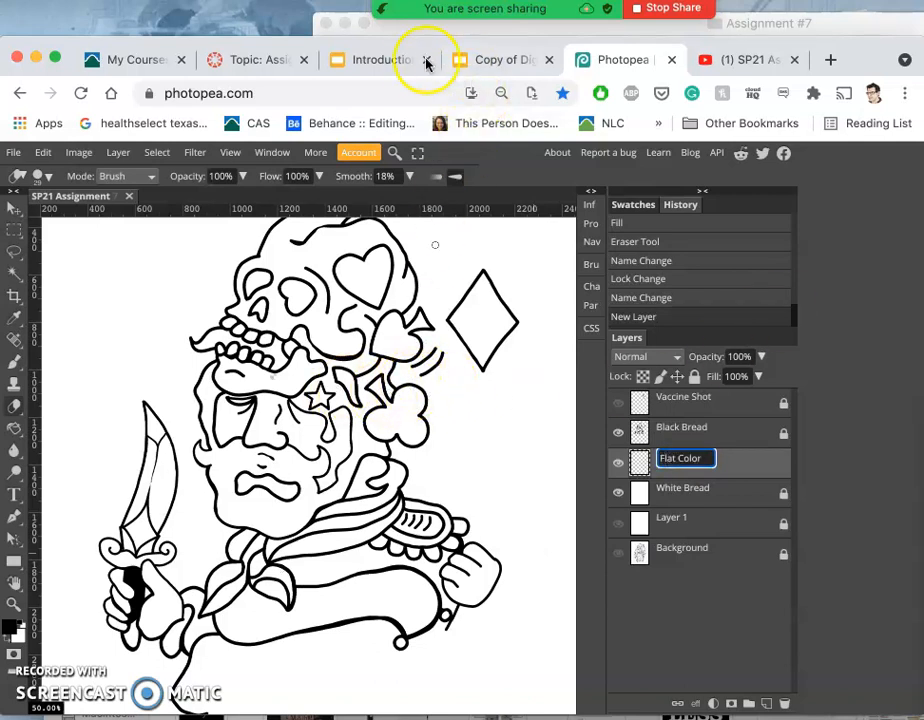
click(496, 60)
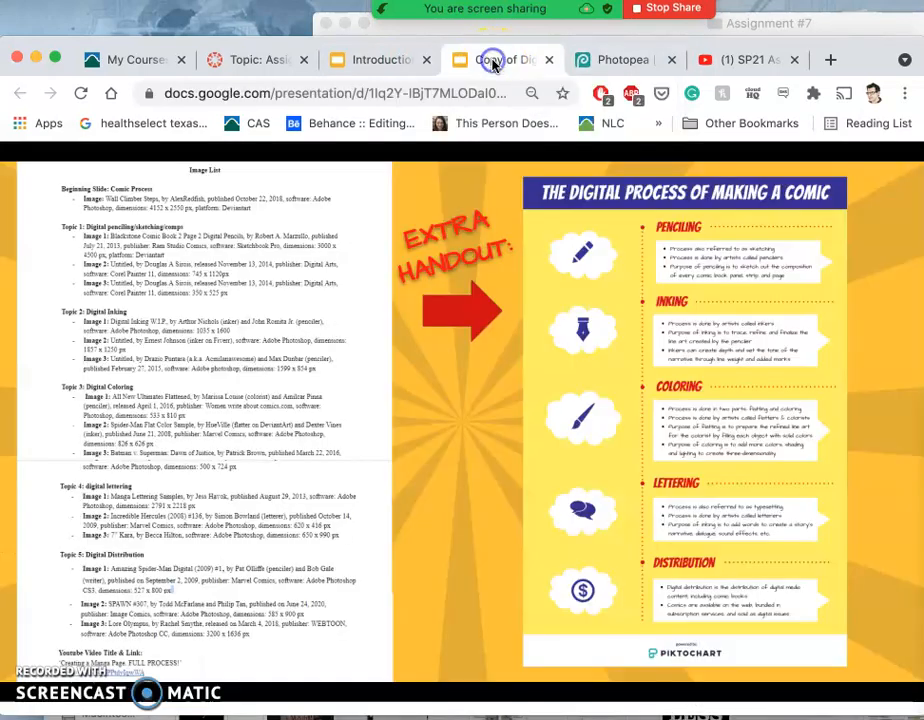
- Review the flat colors and Digital Coloring involves more Details slides in Google Slides
click(490, 60)
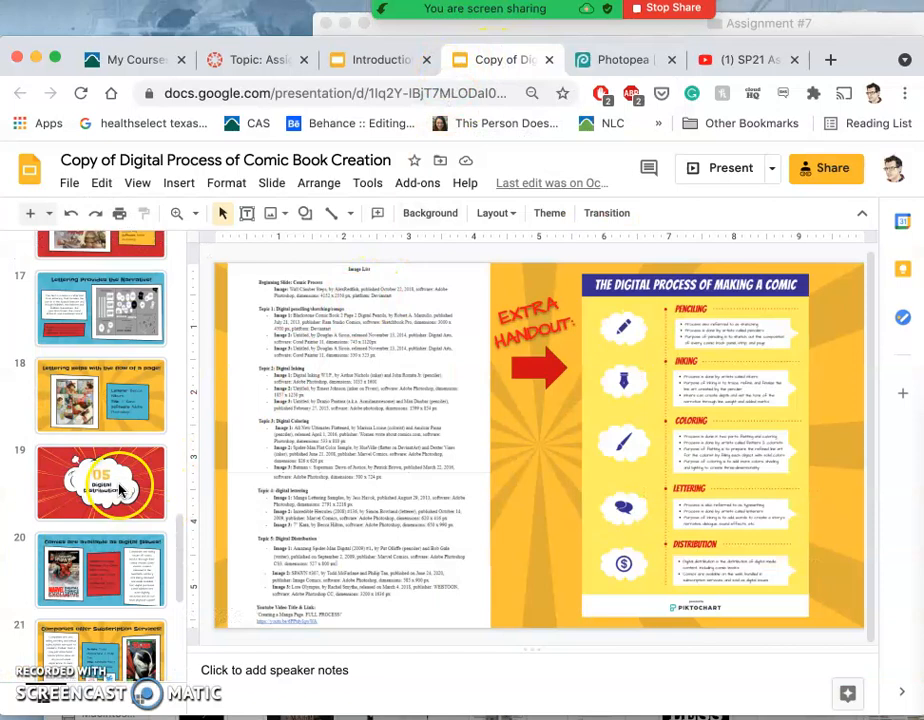
click(100, 440)
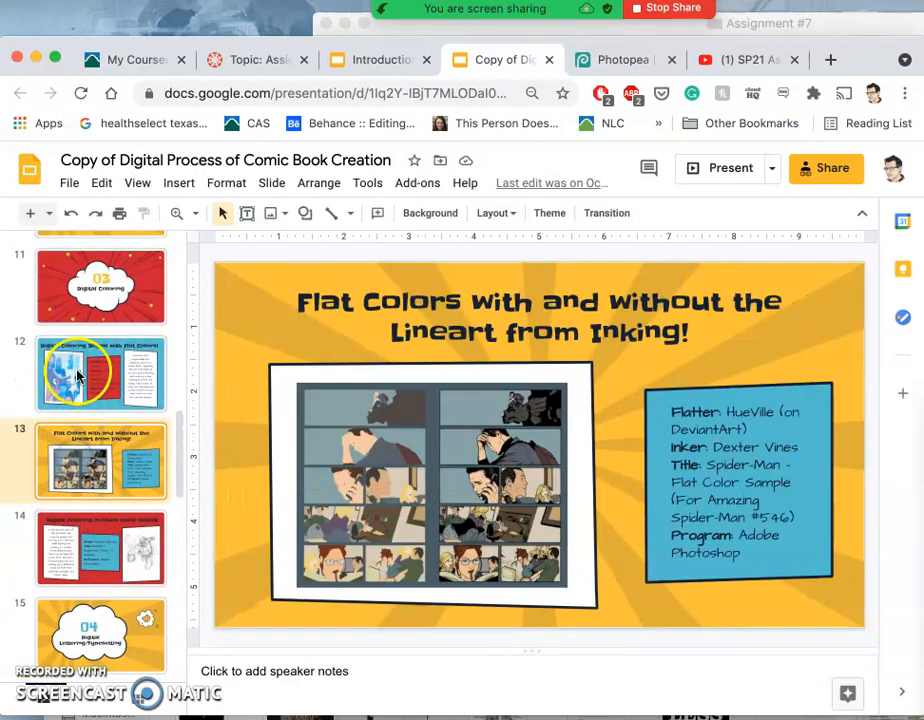
click(100, 374)
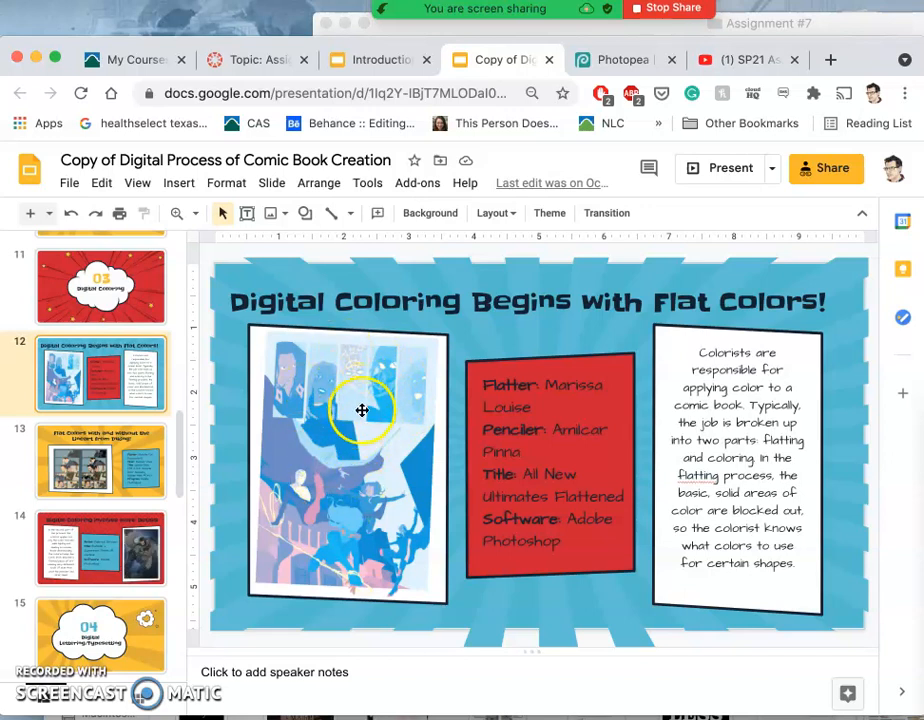
mouse_move(352, 512)
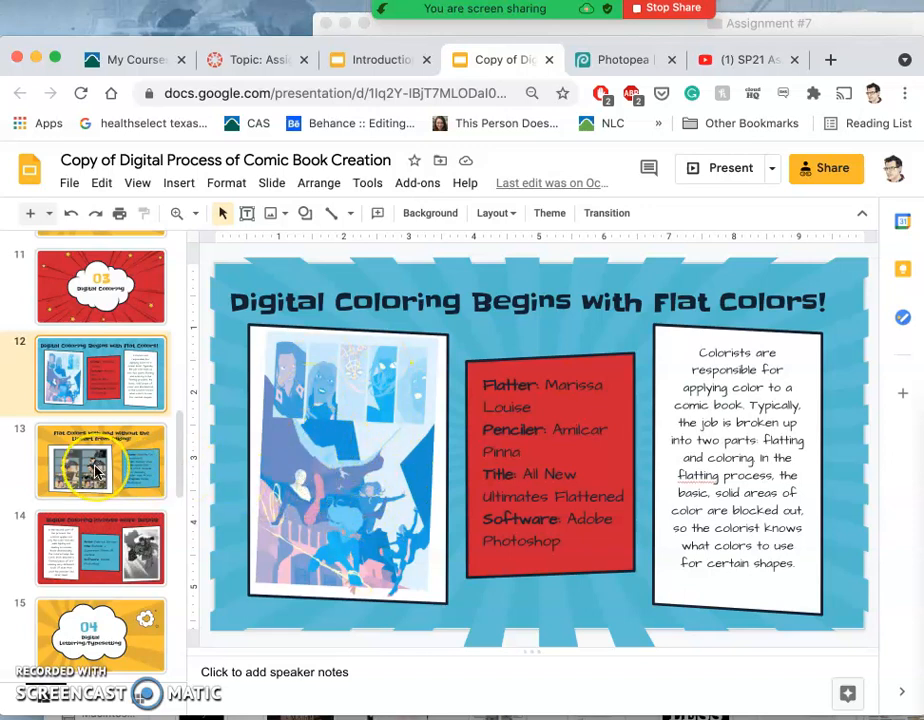
click(100, 460)
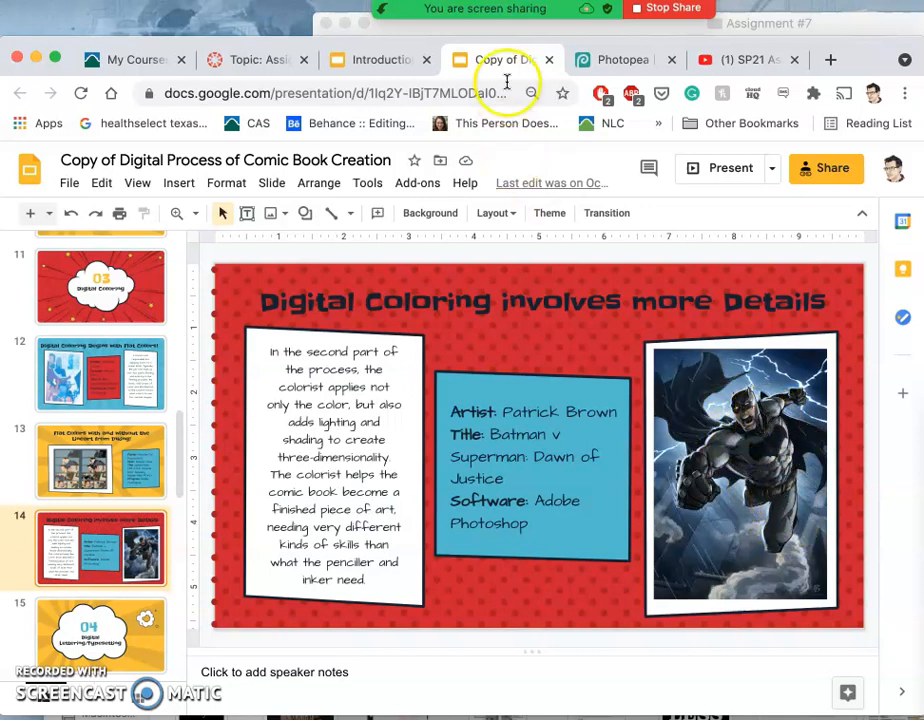
mouse_move(258, 60)
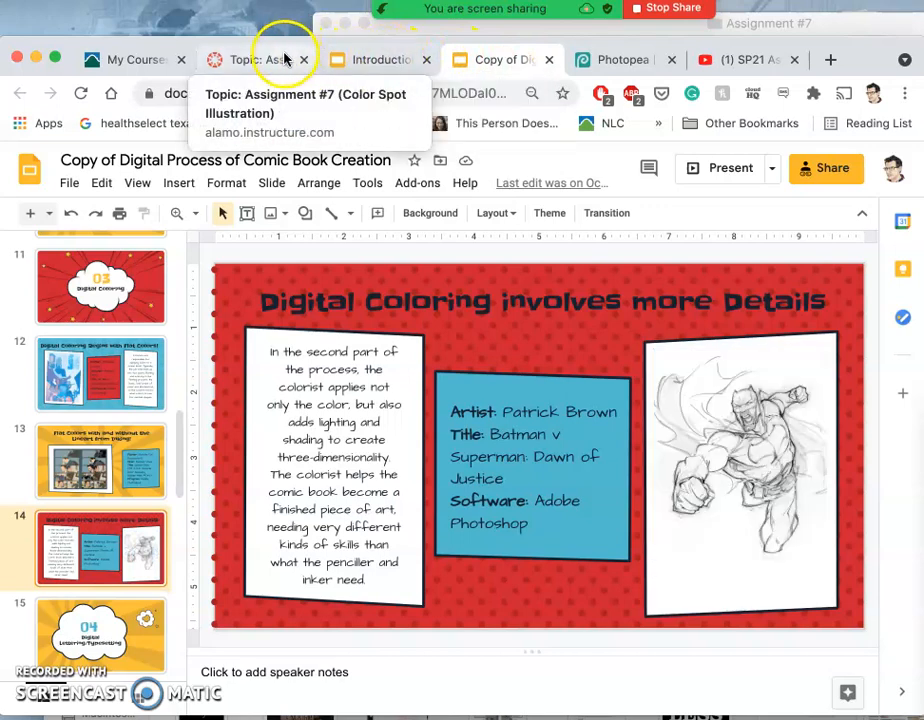
click(622, 60)
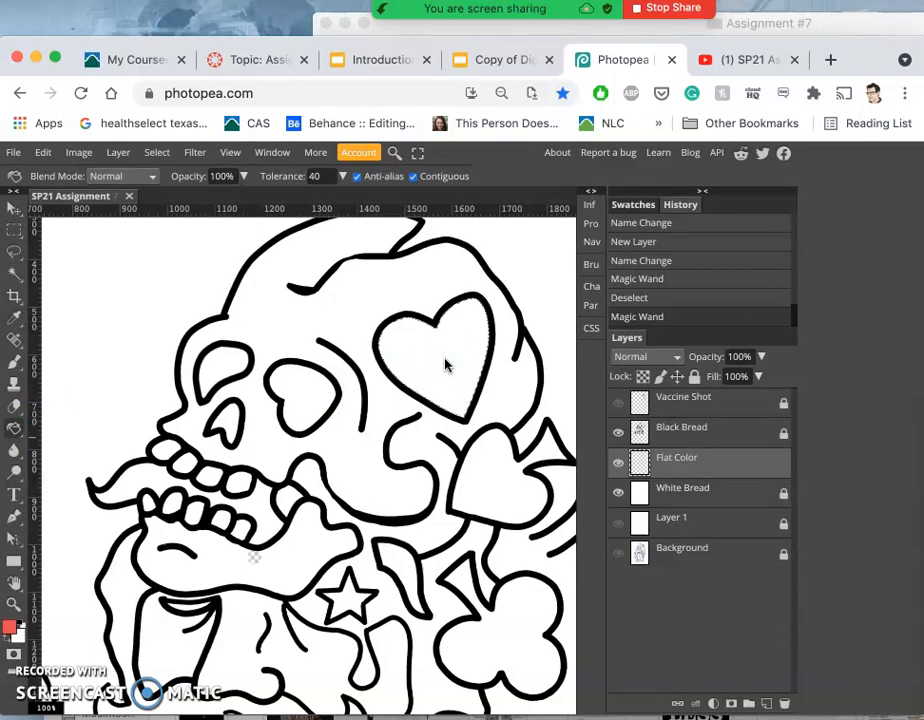
- Select the inside of the heart on the skull for a flat red fill
click(430, 356)
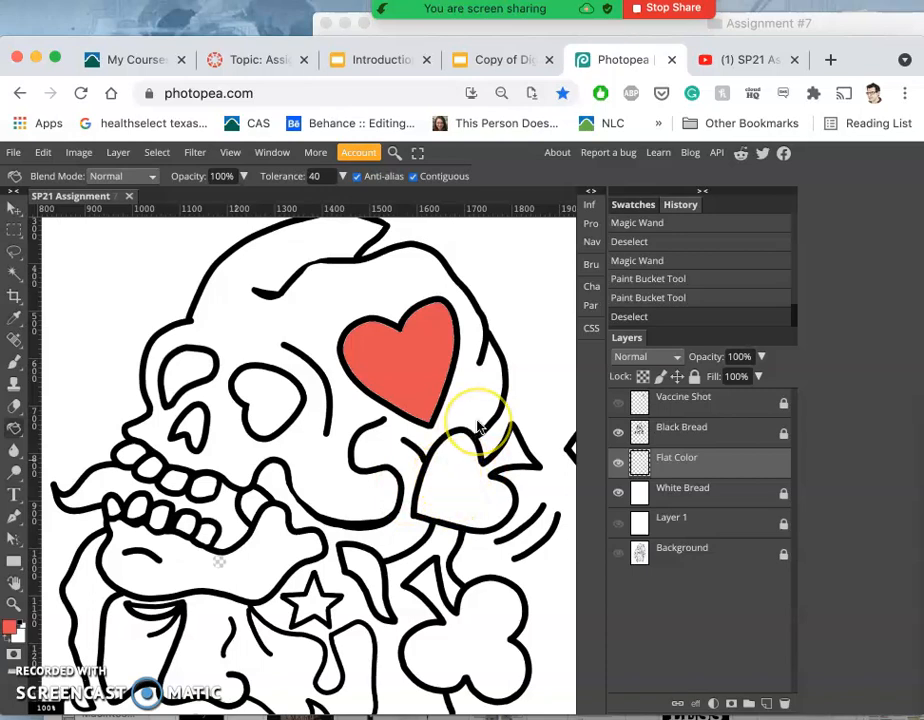
scroll(down, 3)
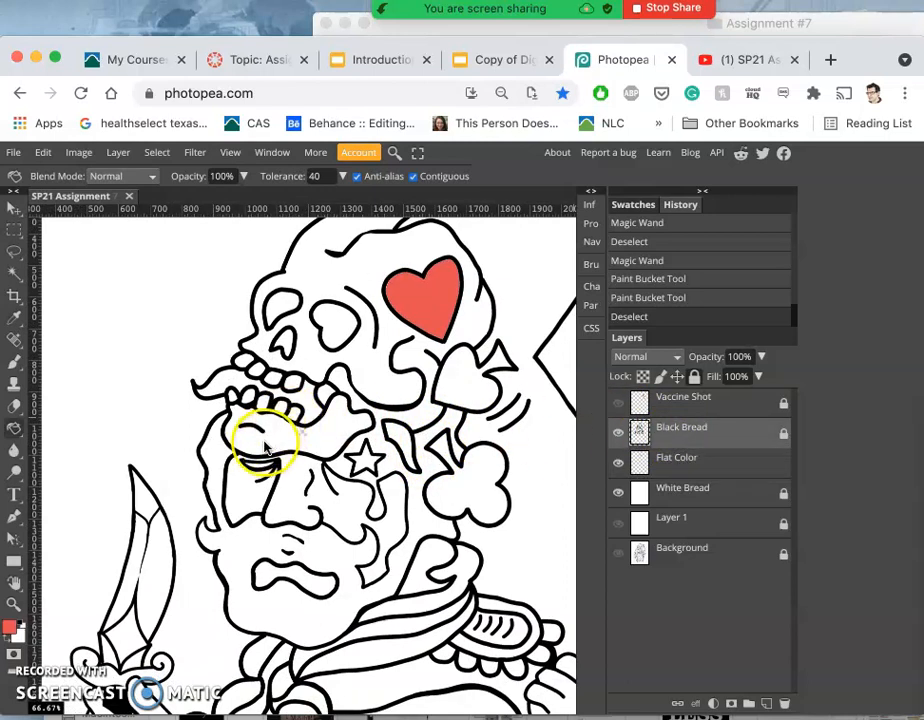
mouse_move(356, 404)
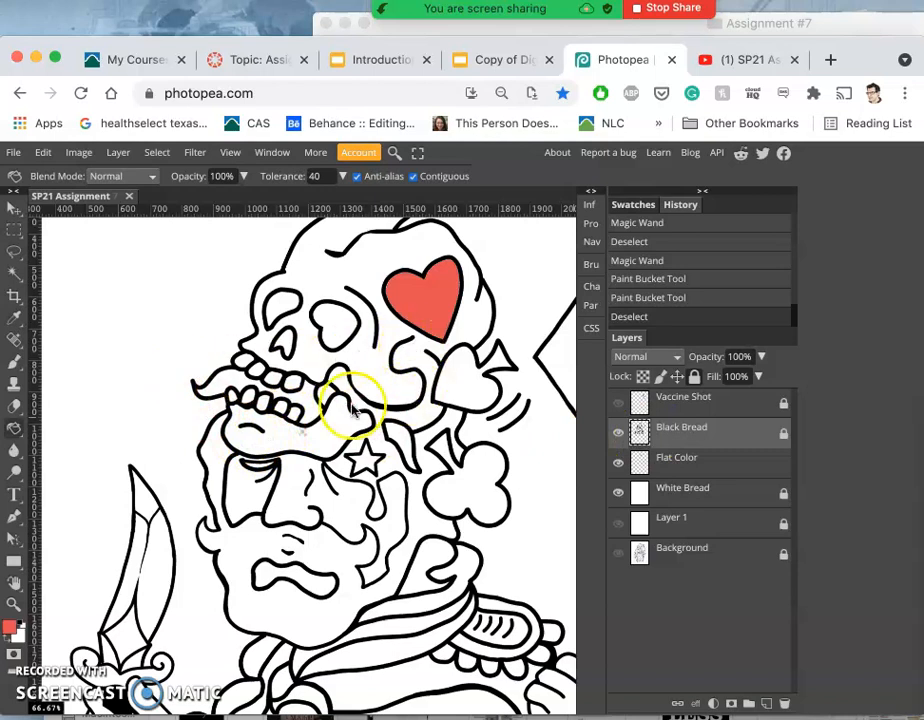
mouse_move(70, 424)
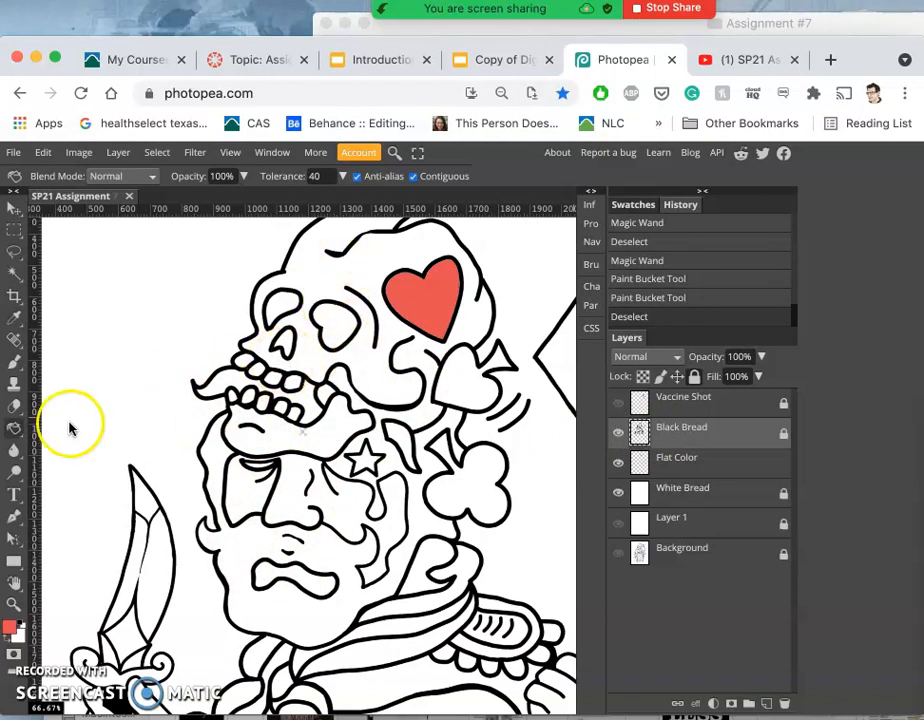
mouse_move(20, 412)
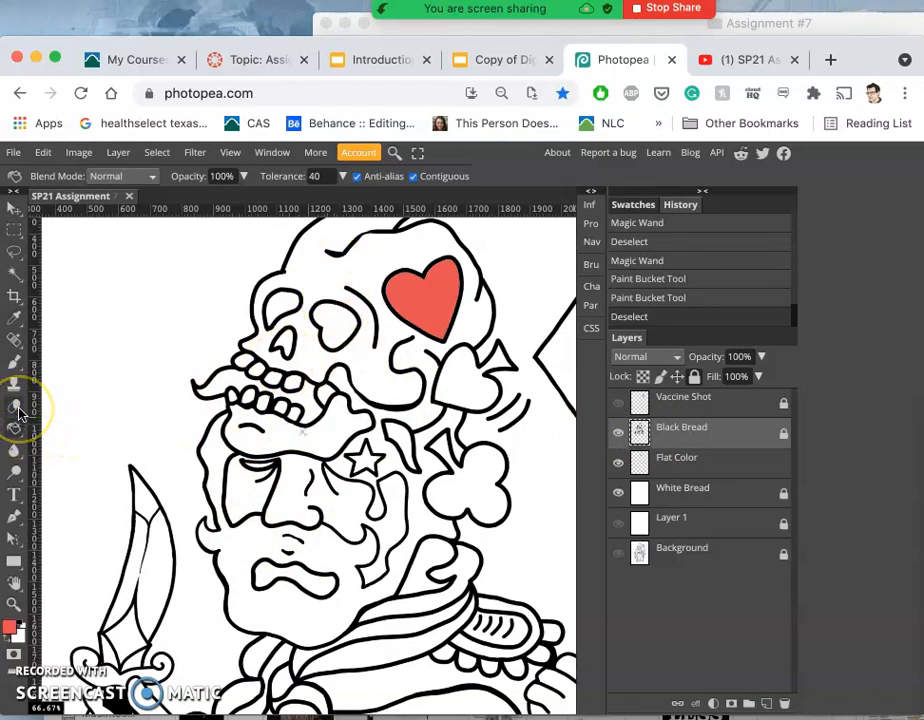
click(10, 628)
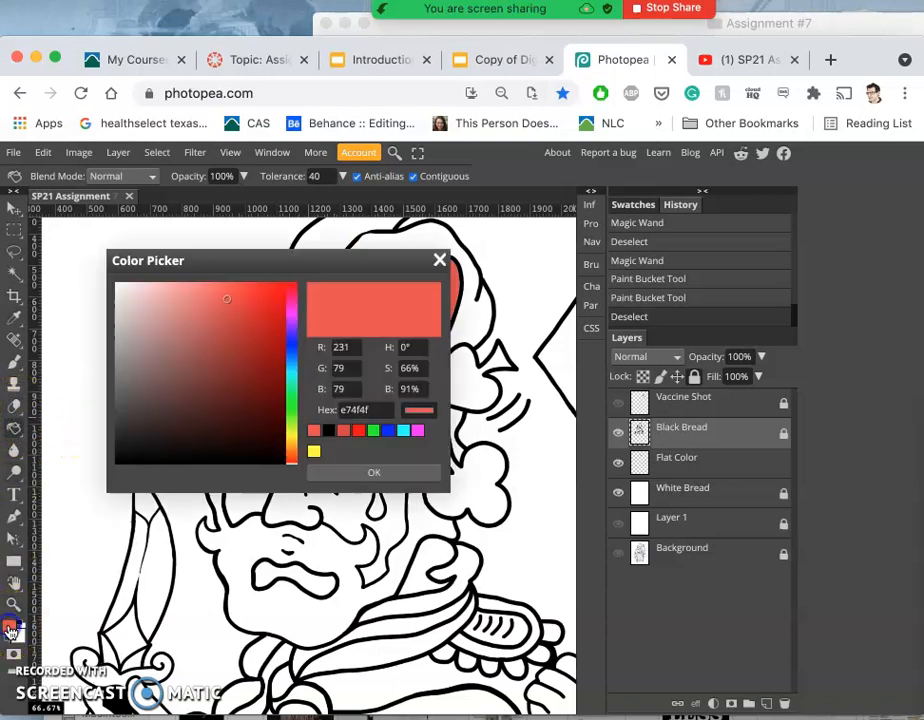
click(124, 304)
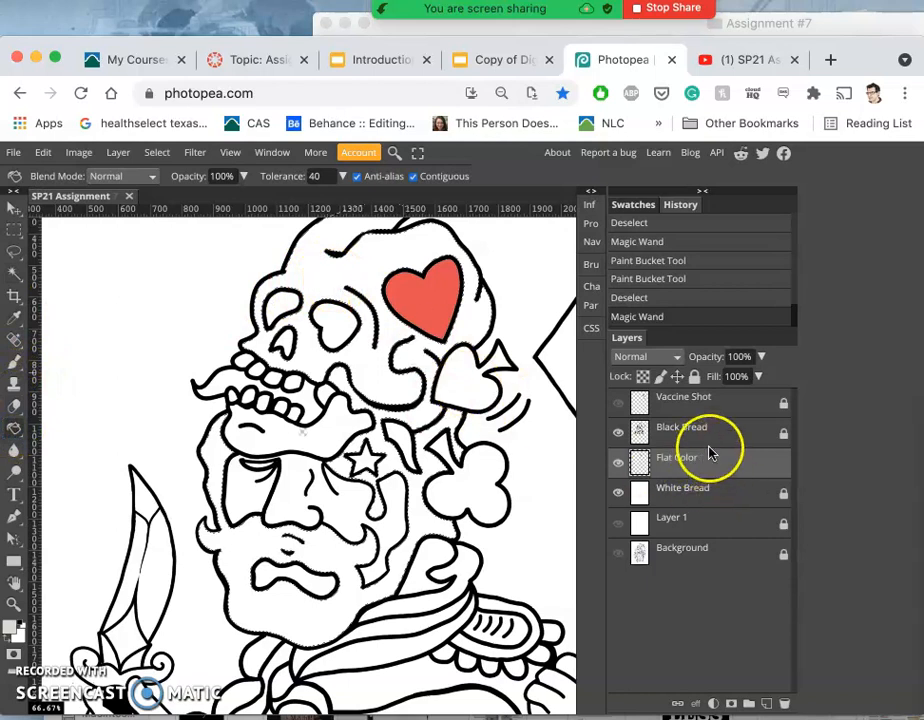
- Fill the skull area with pale grey on the Flat Color layer
click(680, 428)
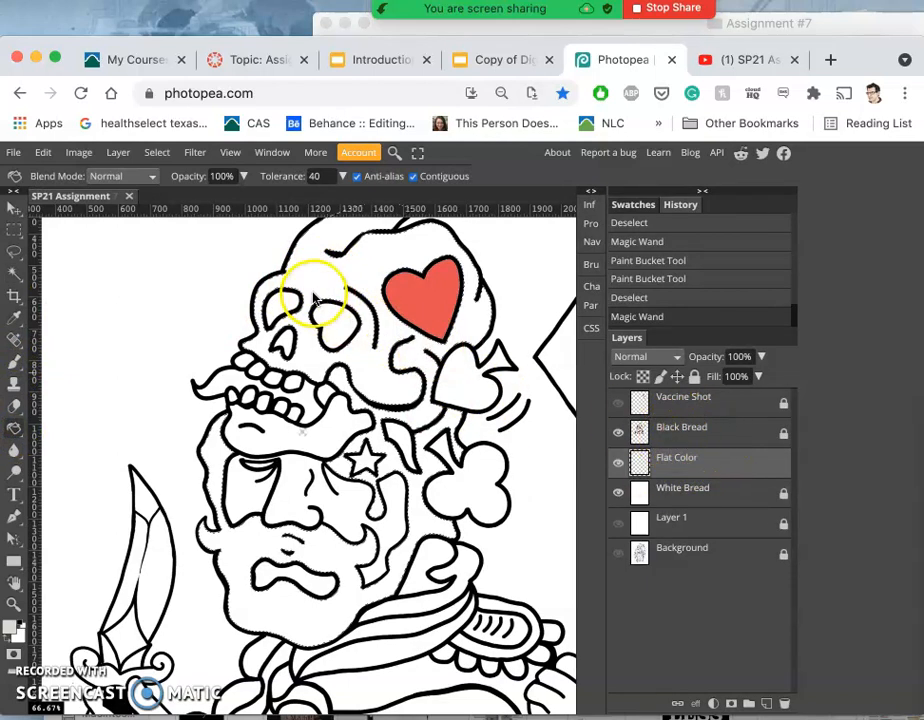
click(370, 276)
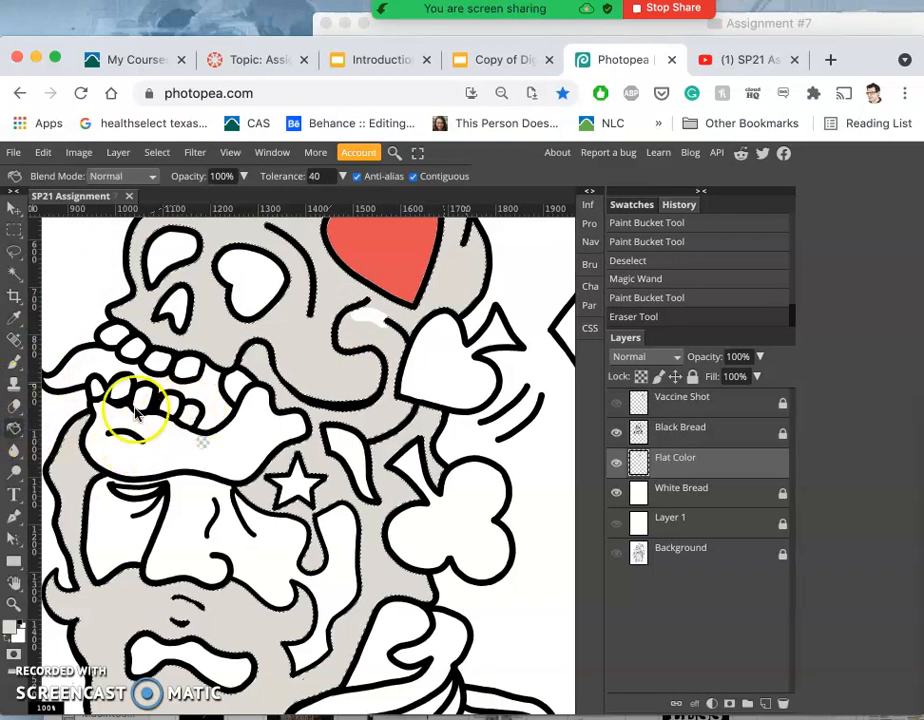
- Choose a dark brown foreground colour and fill the beard with it
click(14, 628)
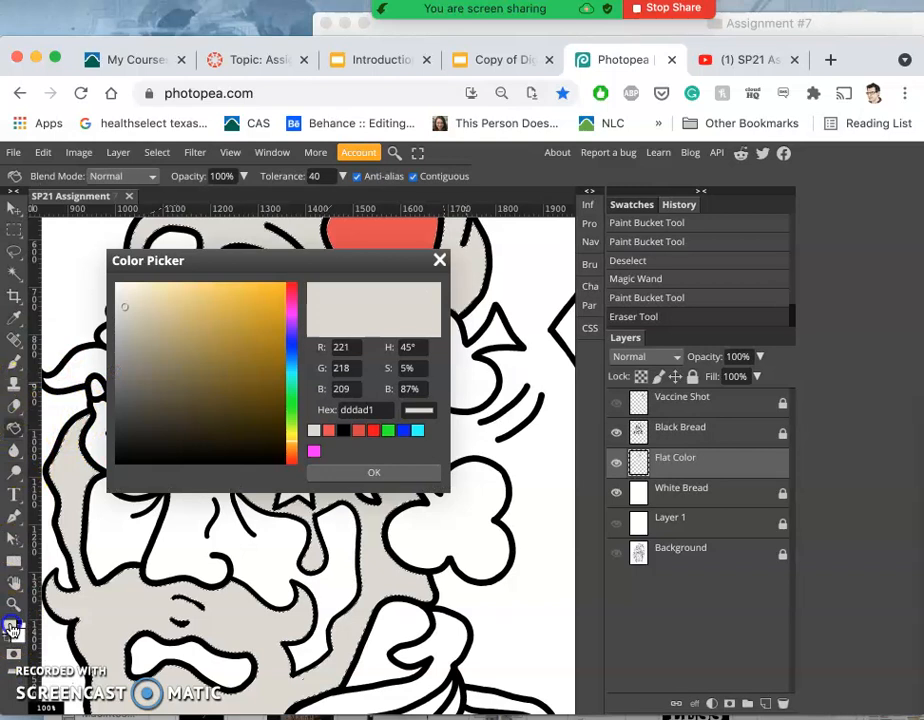
click(282, 454)
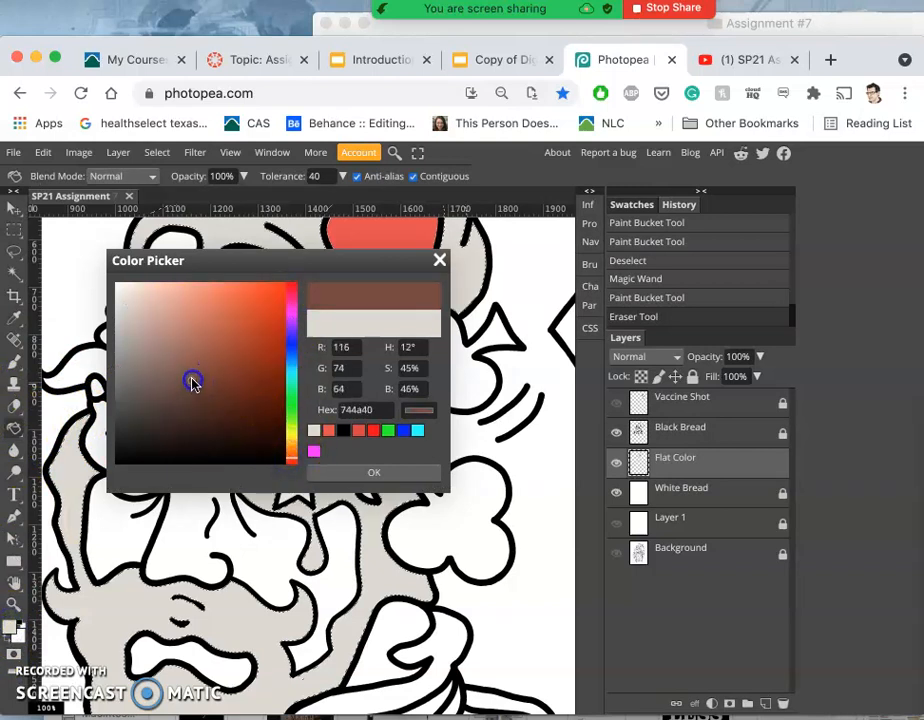
click(374, 472)
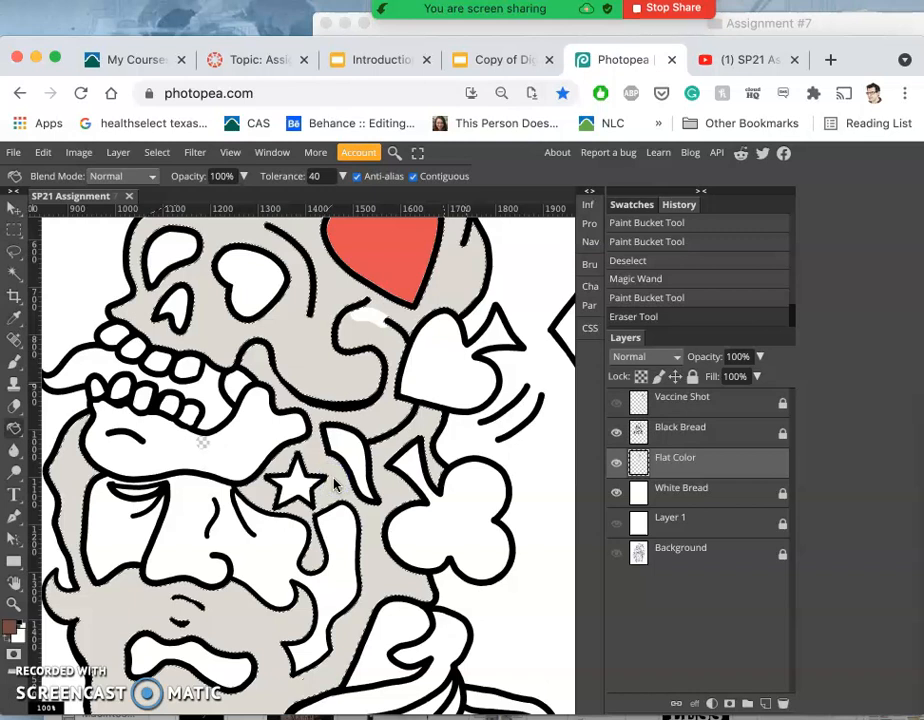
click(304, 486)
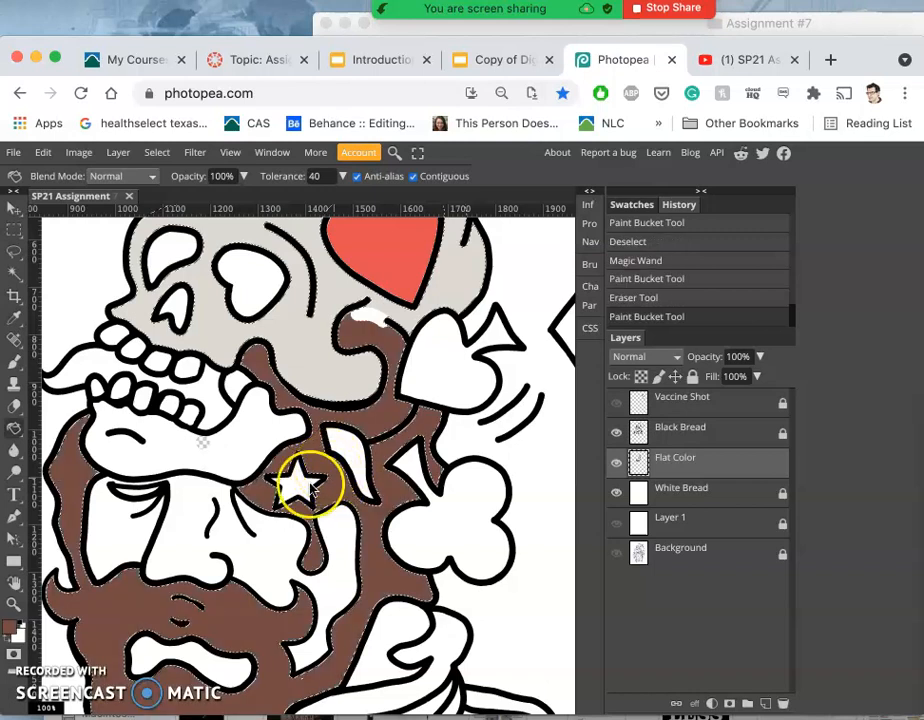
mouse_move(150, 524)
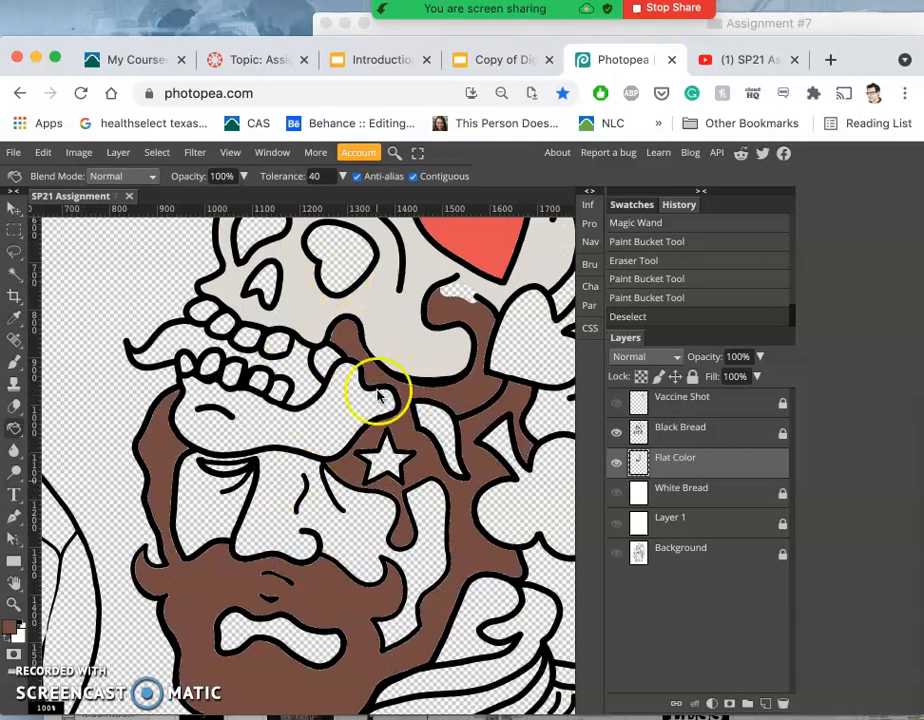
- Fill another hair area with brown and select the next area to colour
click(616, 464)
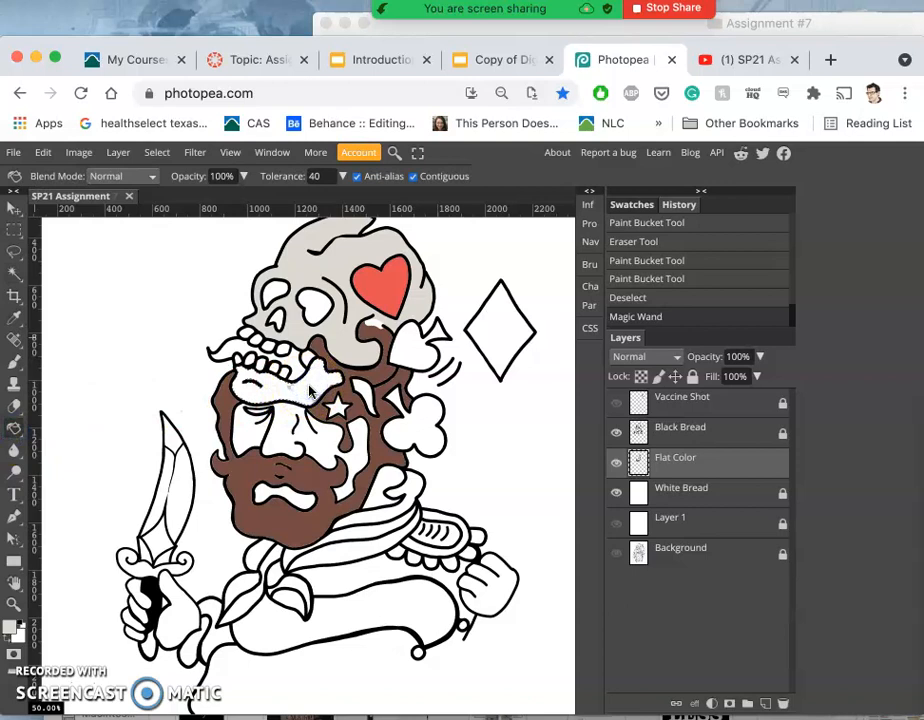
click(320, 400)
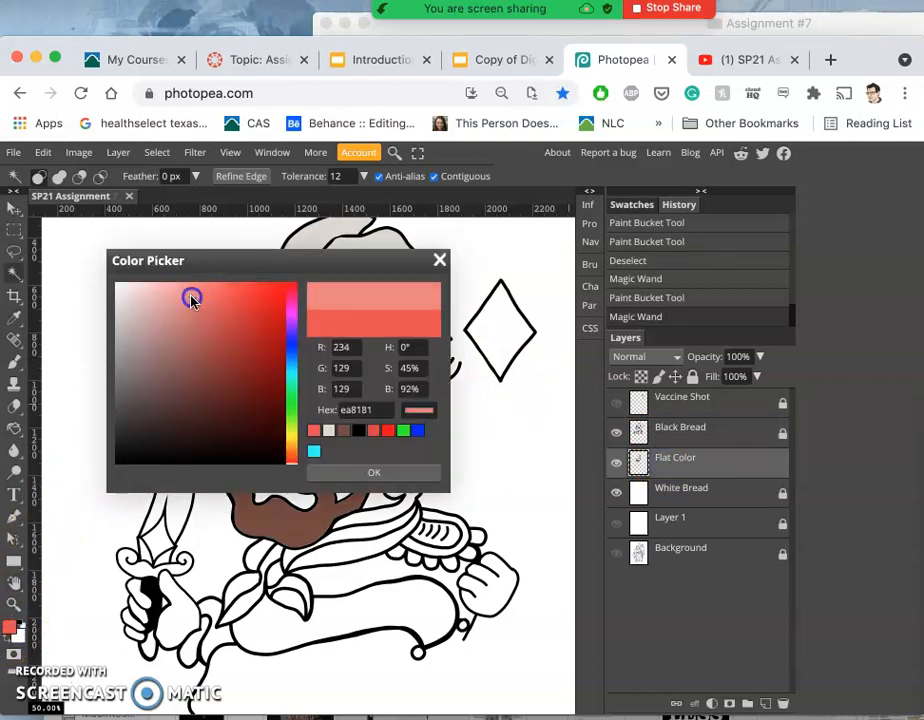
- Fill the moustache with salmon pink (#ea8181), then set the colour to dark blue-grey
click(372, 472)
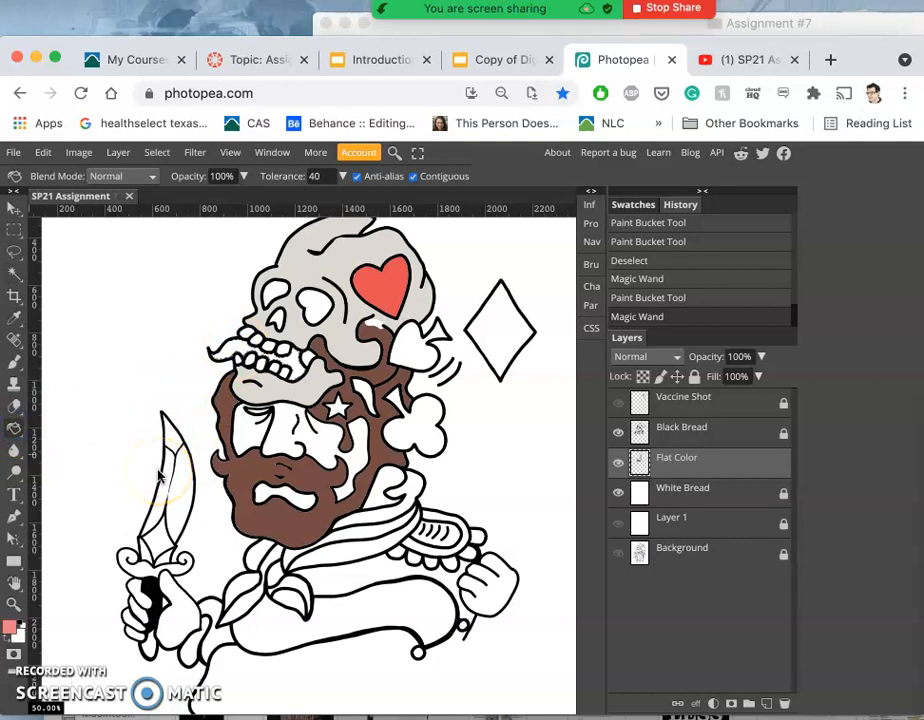
click(240, 350)
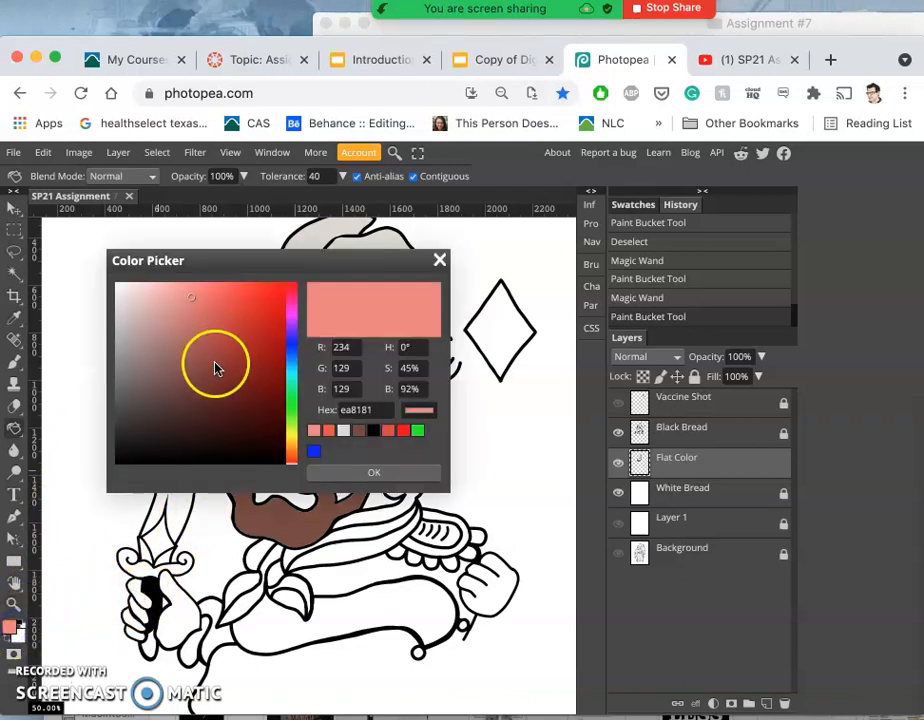
click(144, 418)
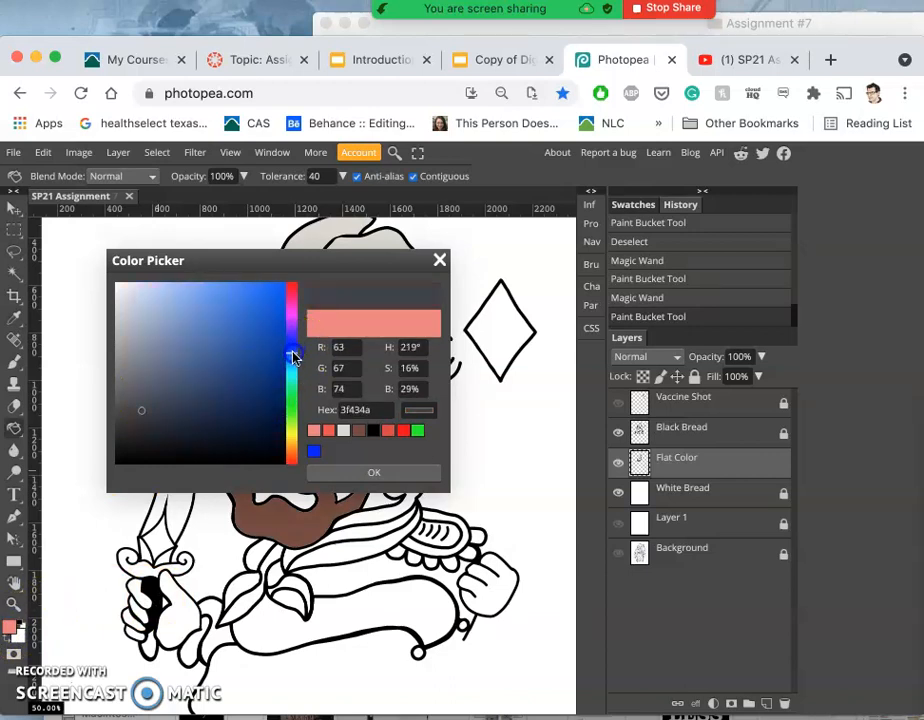
click(374, 472)
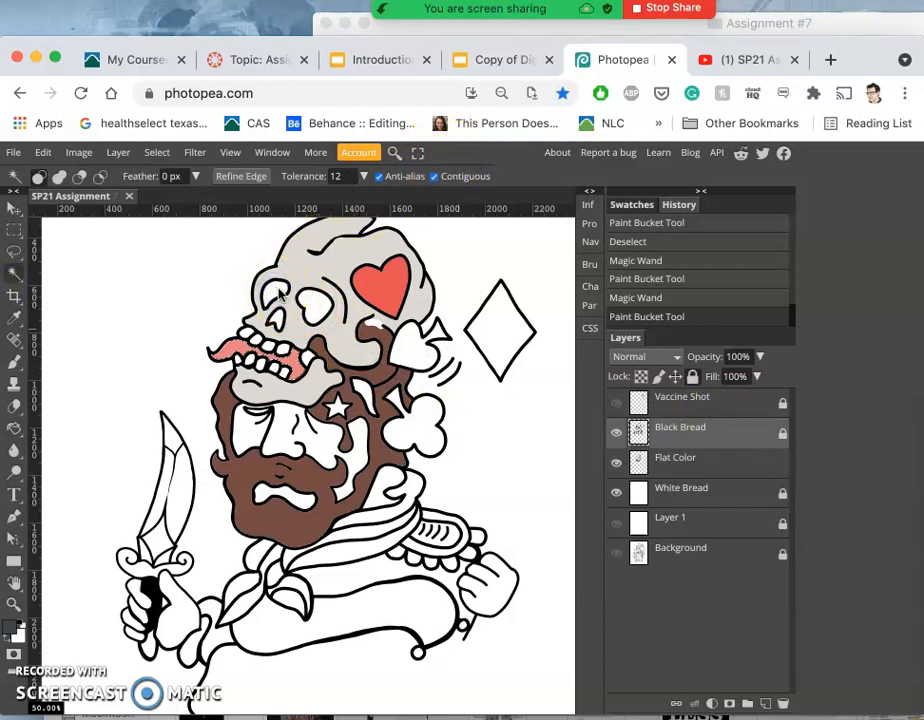
- Build a multi-region Magic Wand selection of the skull's eye area, the club shape and nearby regions
click(320, 304)
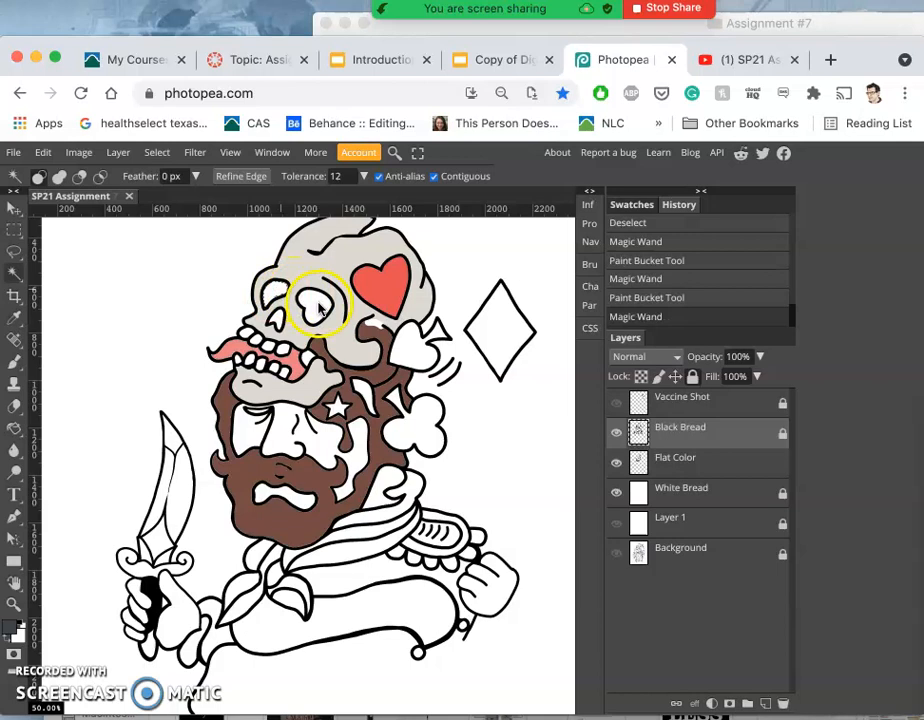
click(318, 308)
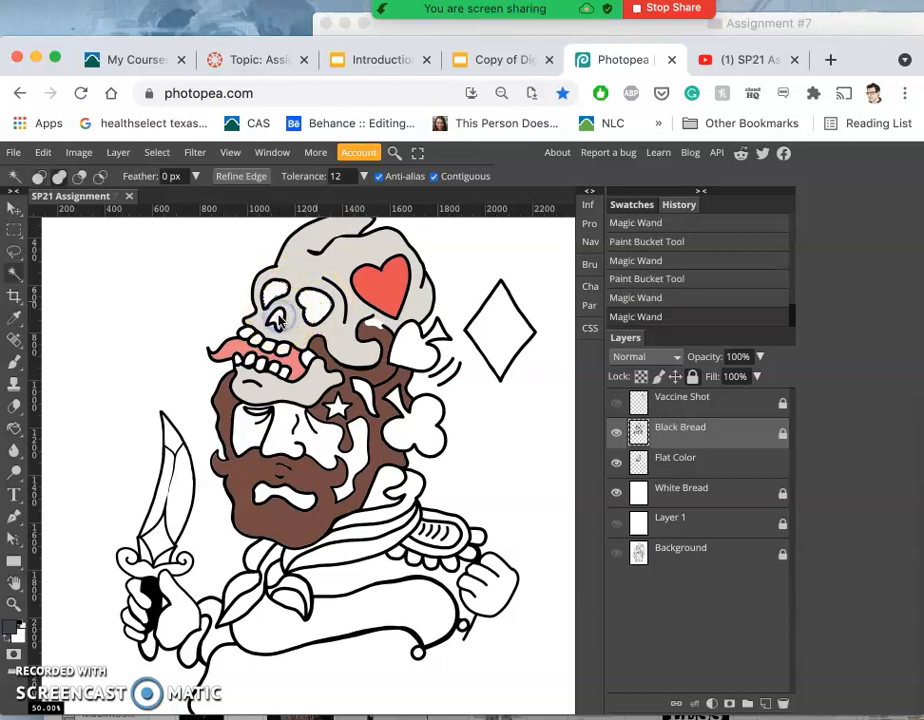
click(284, 320)
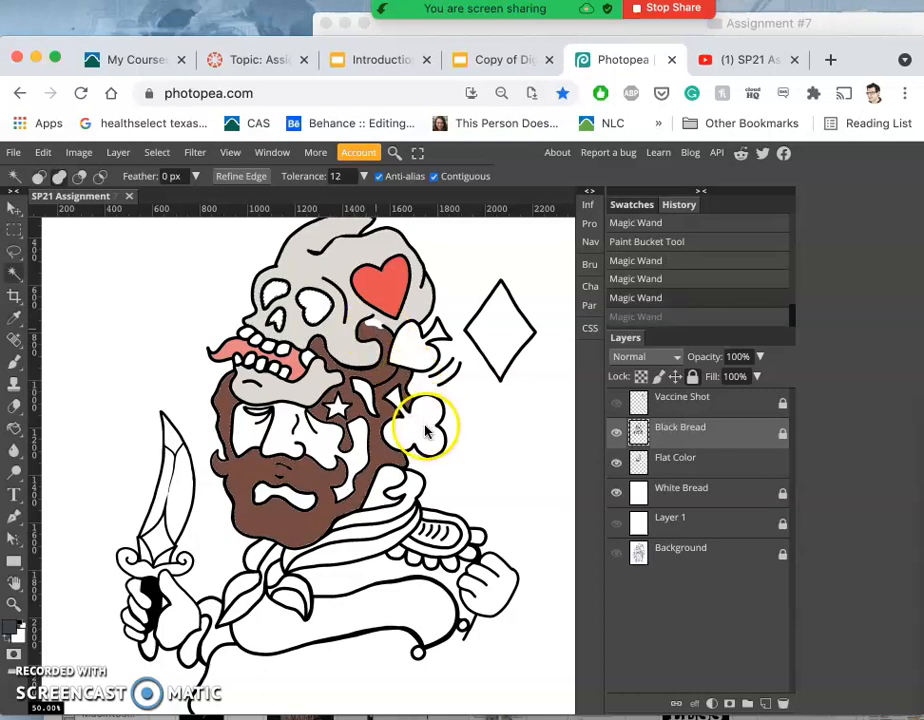
click(424, 430)
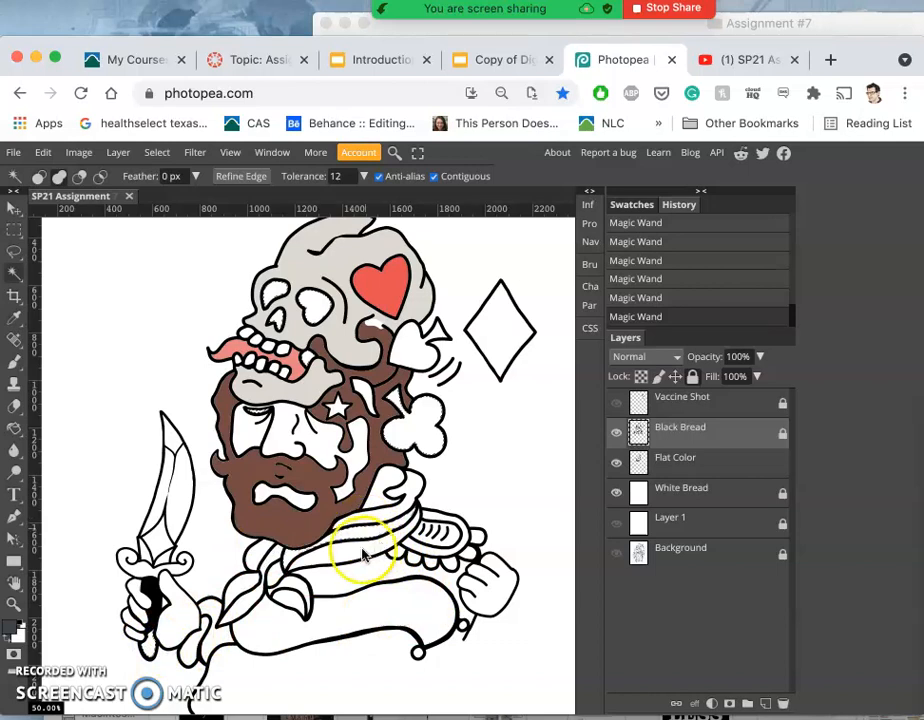
mouse_move(284, 600)
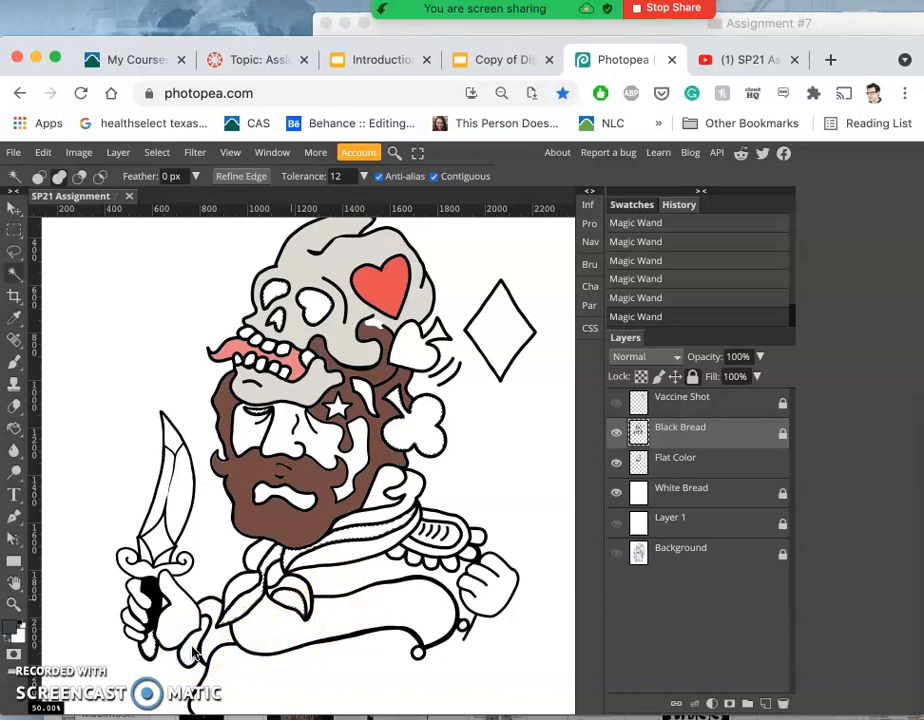
click(164, 600)
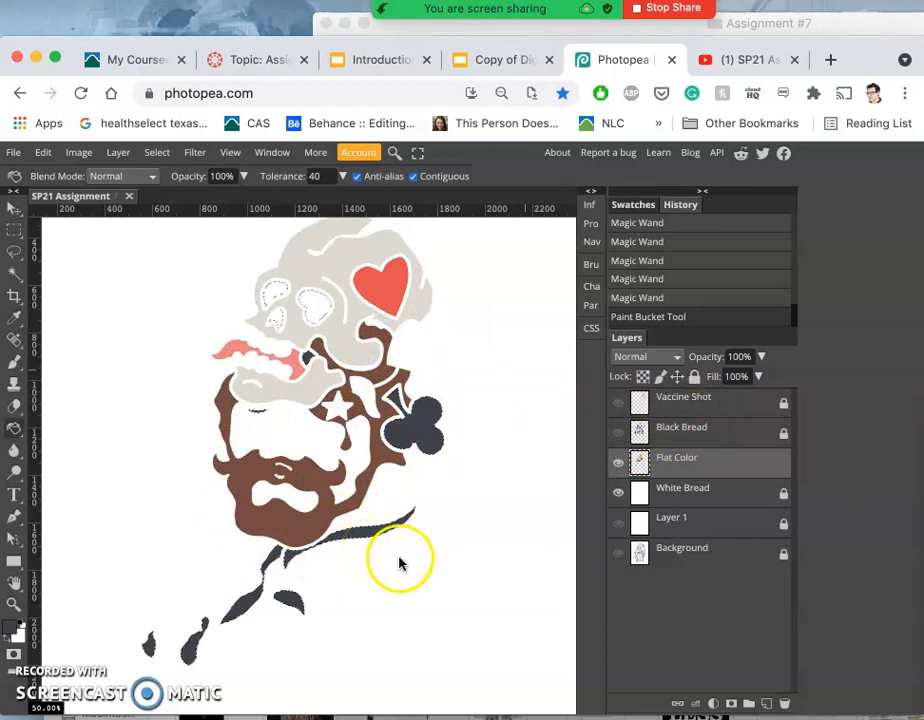
mouse_move(340, 490)
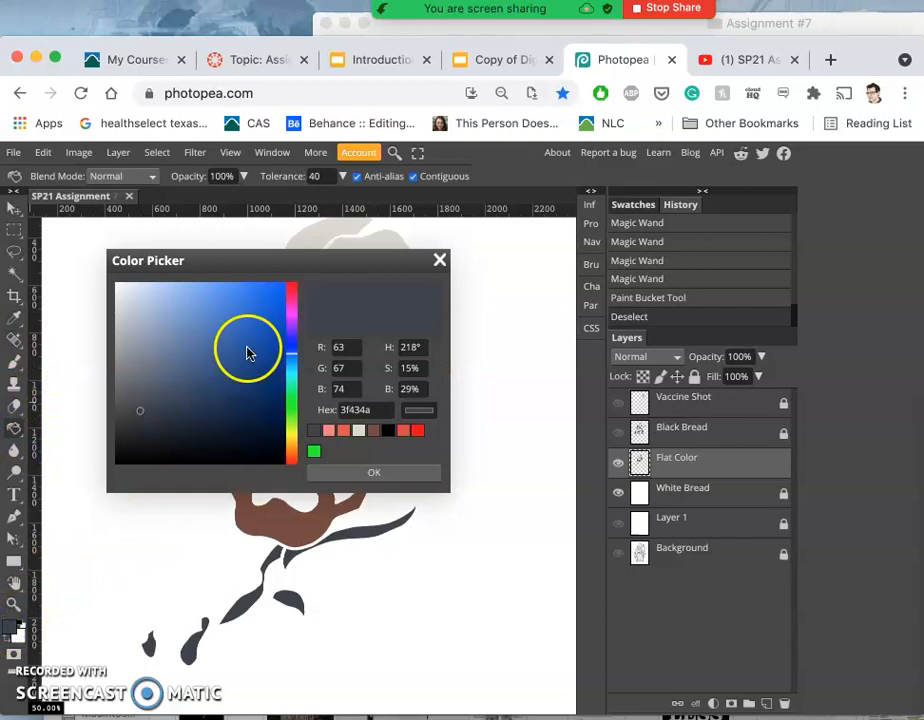
- Fill both parts of the club shape beside the skull with flat blue
click(374, 472)
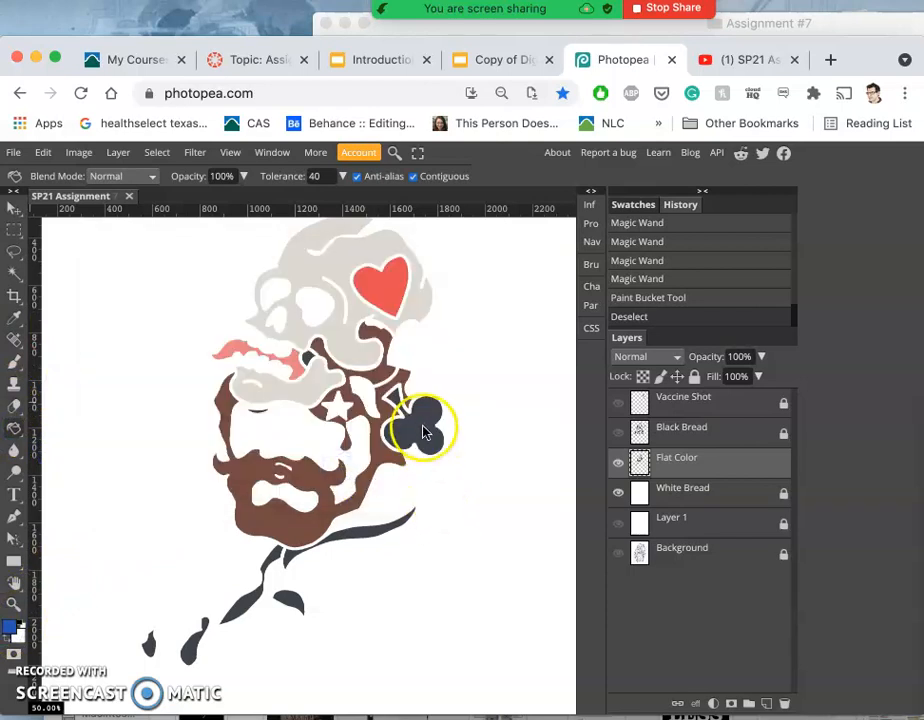
click(418, 424)
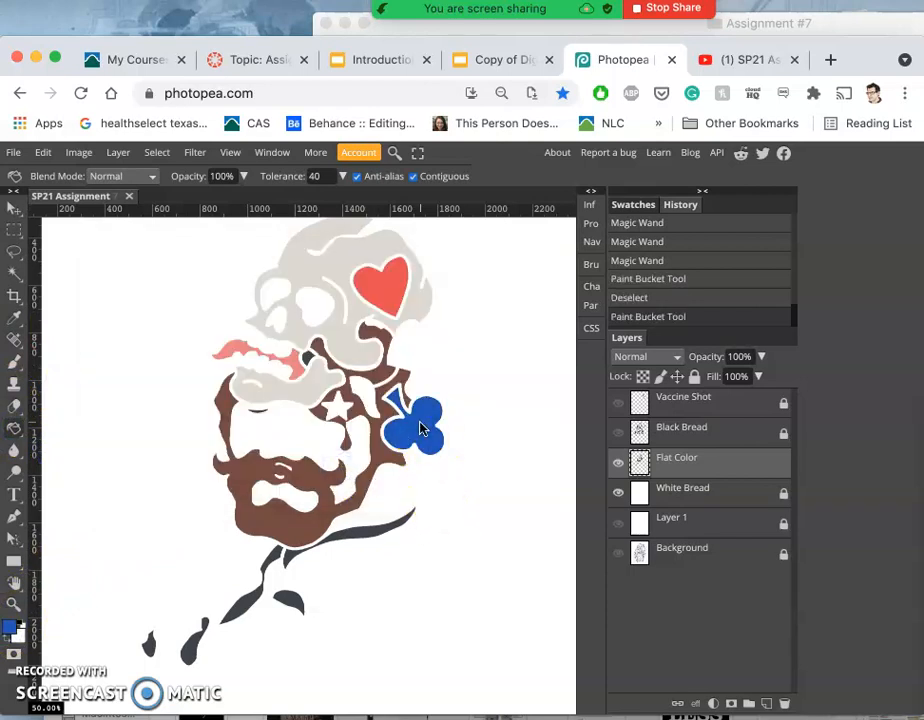
click(618, 432)
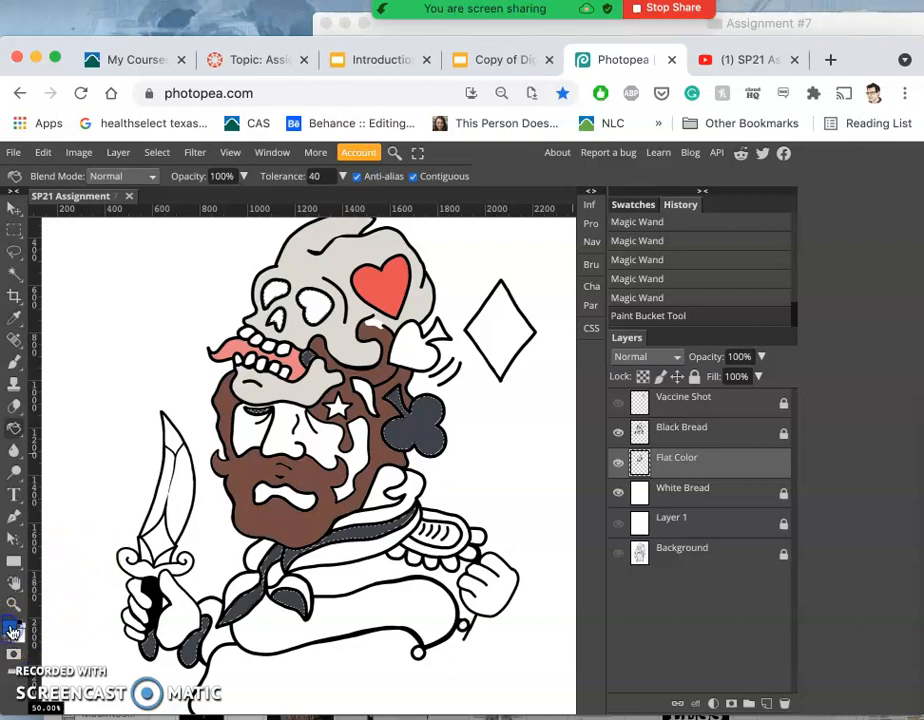
- Set pale gold (#e8cd9e) as the foreground fill colour
click(8, 628)
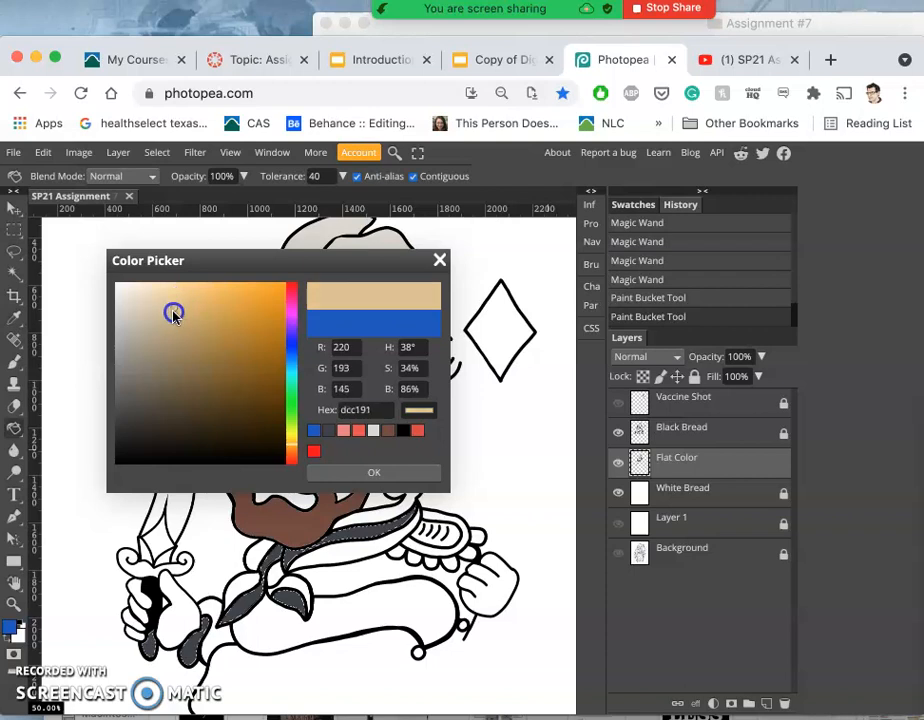
click(170, 298)
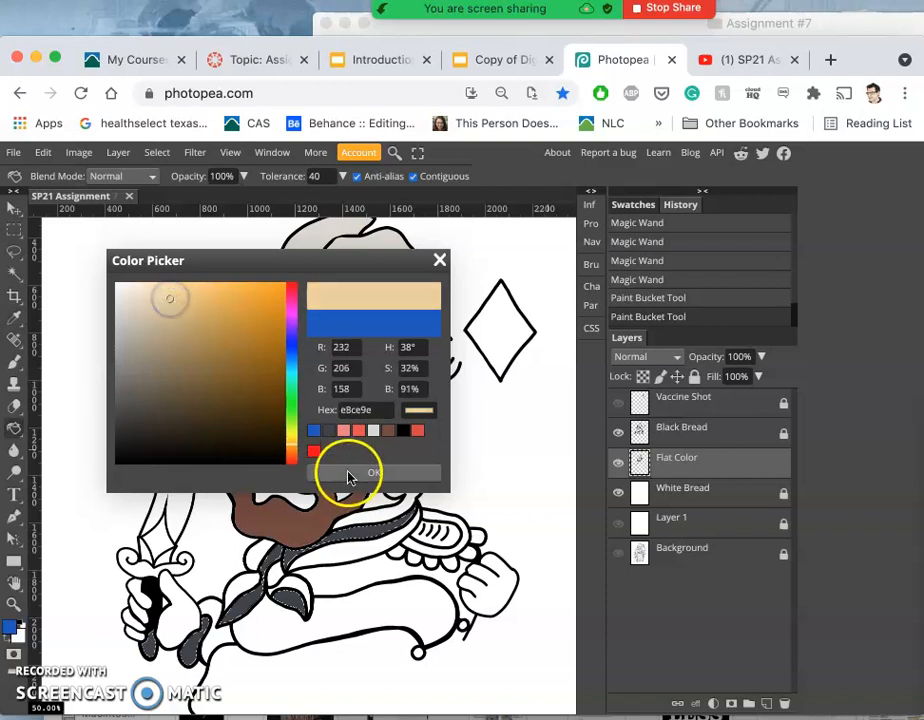
click(372, 472)
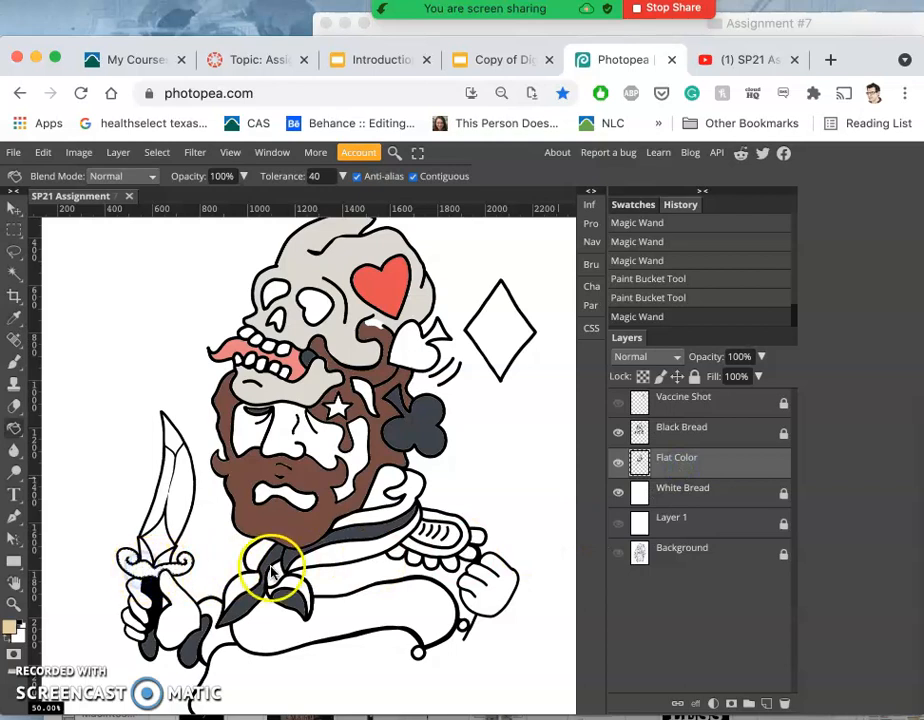
mouse_move(260, 548)
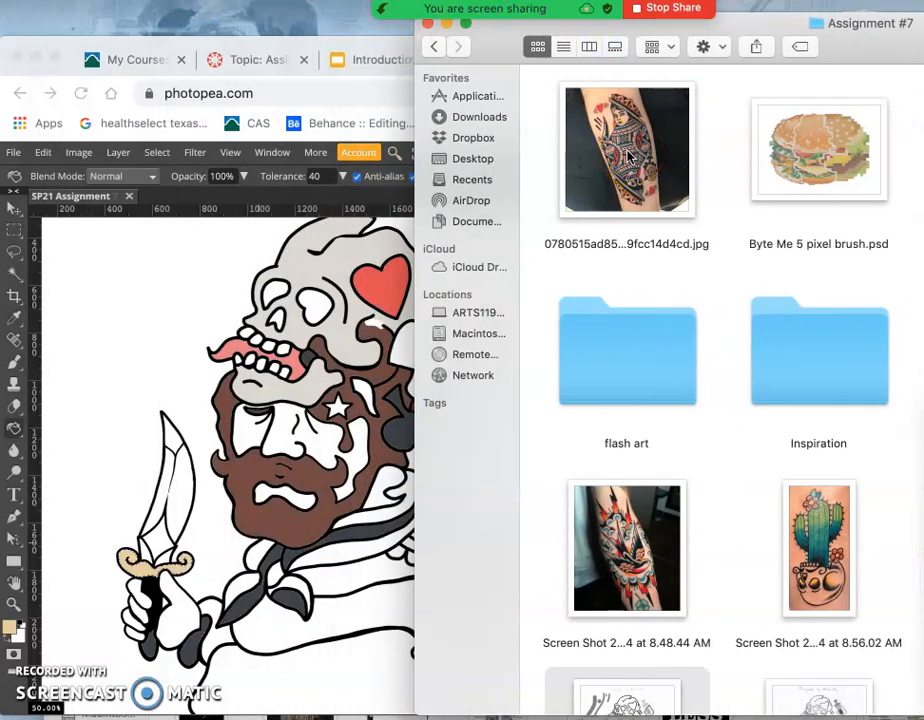
- Copy the tattoo reference photo file in Finder
right_click(626, 150)
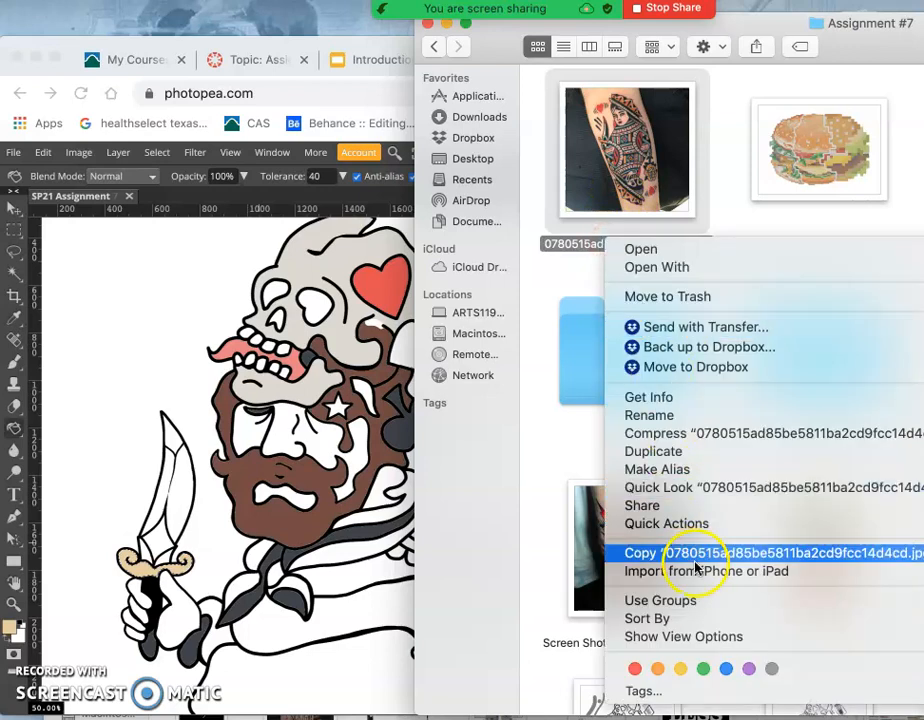
click(556, 288)
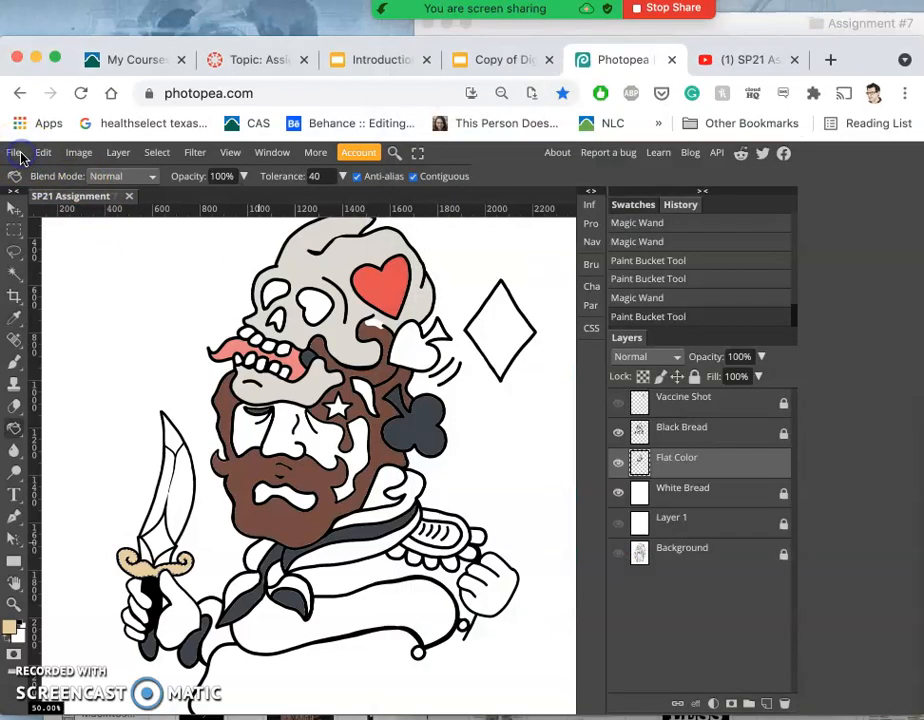
- Open the forearm tattoo reference JPG as a new Photopea document
click(14, 152)
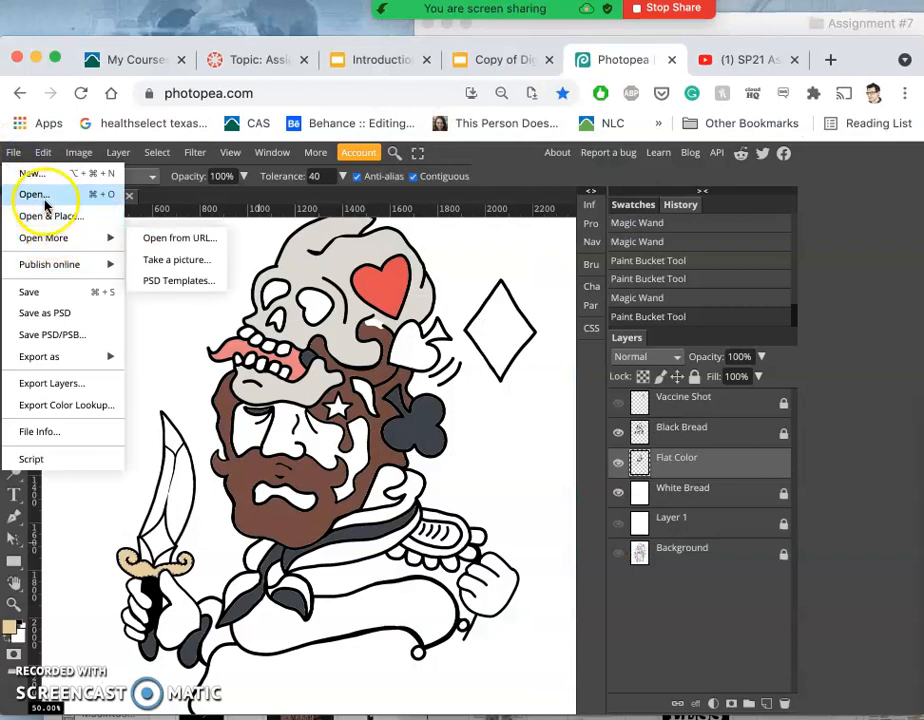
click(36, 194)
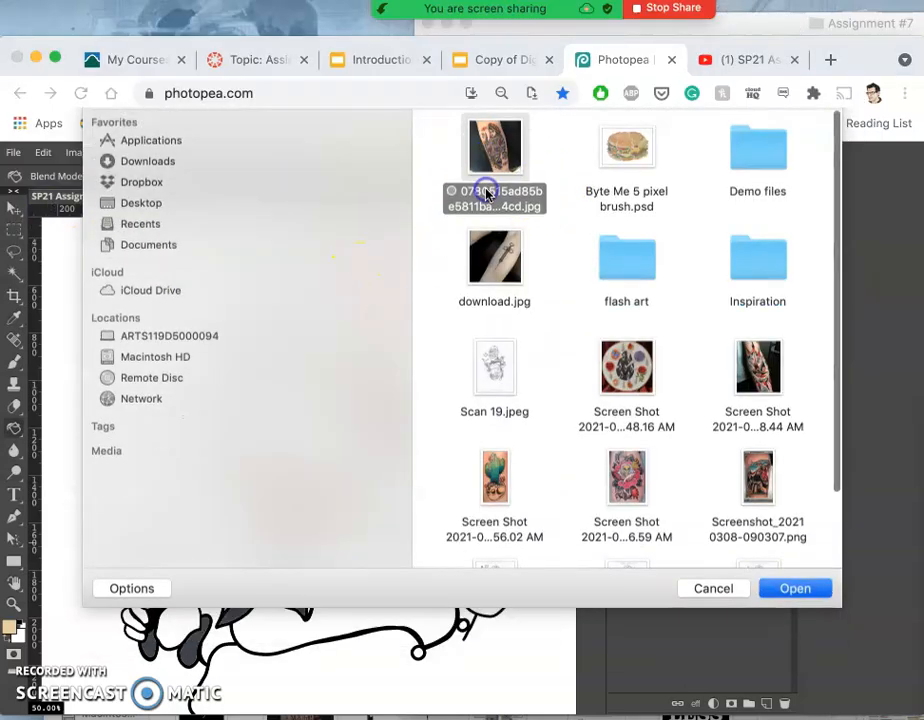
click(794, 588)
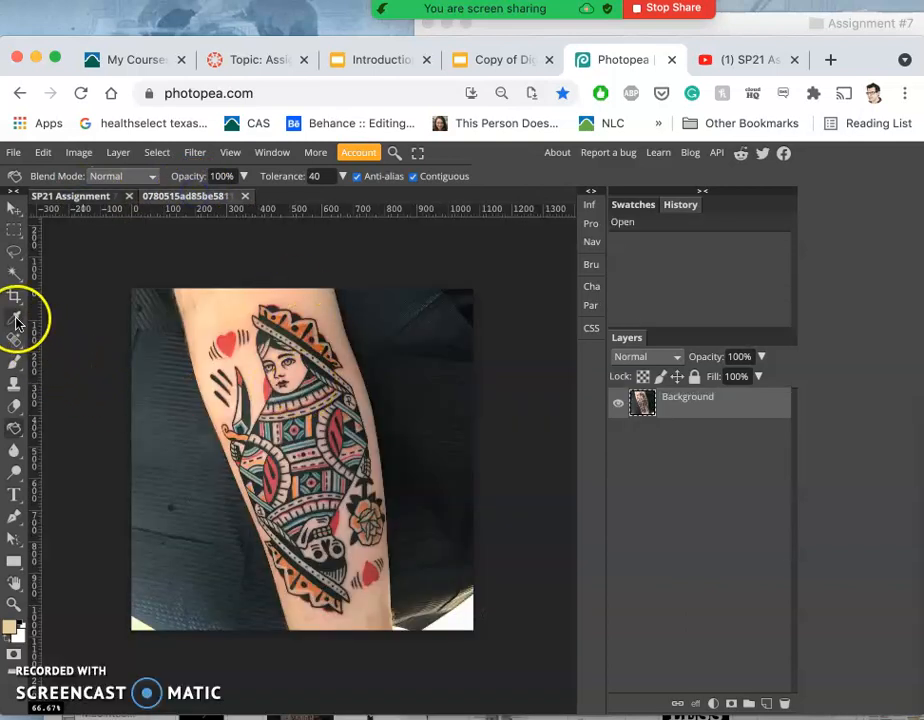
- Auto Tone the tattoo photo and apply Levels with white input 204 and black input 44
click(78, 152)
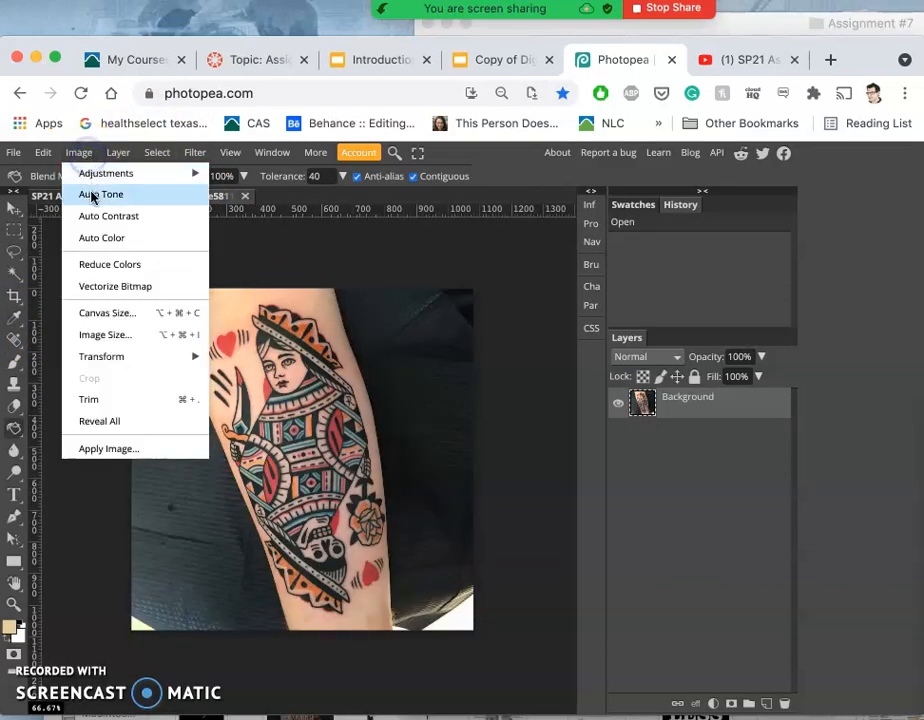
click(100, 194)
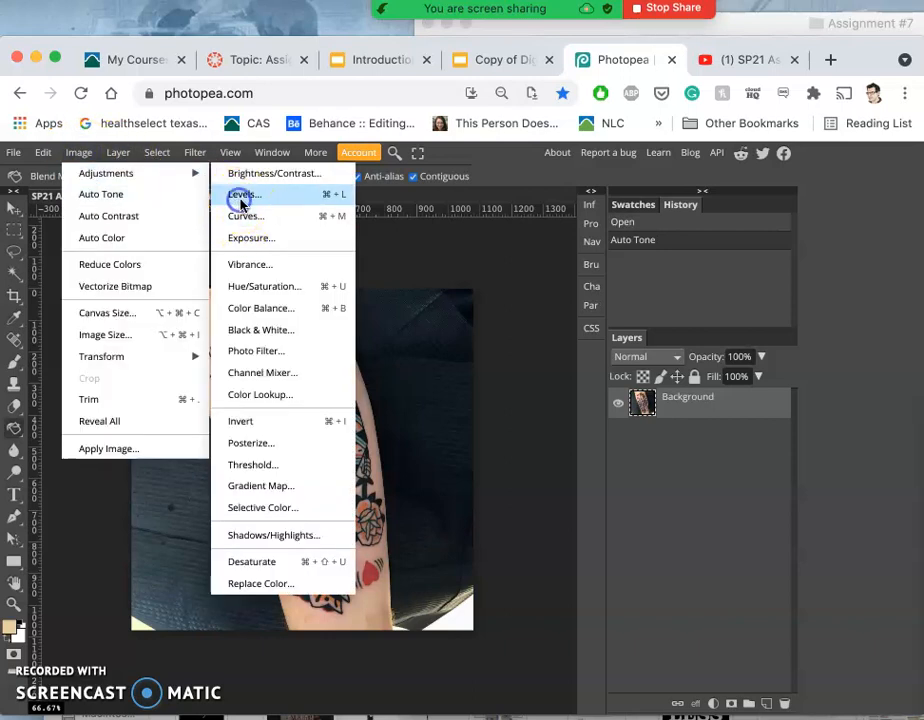
click(244, 194)
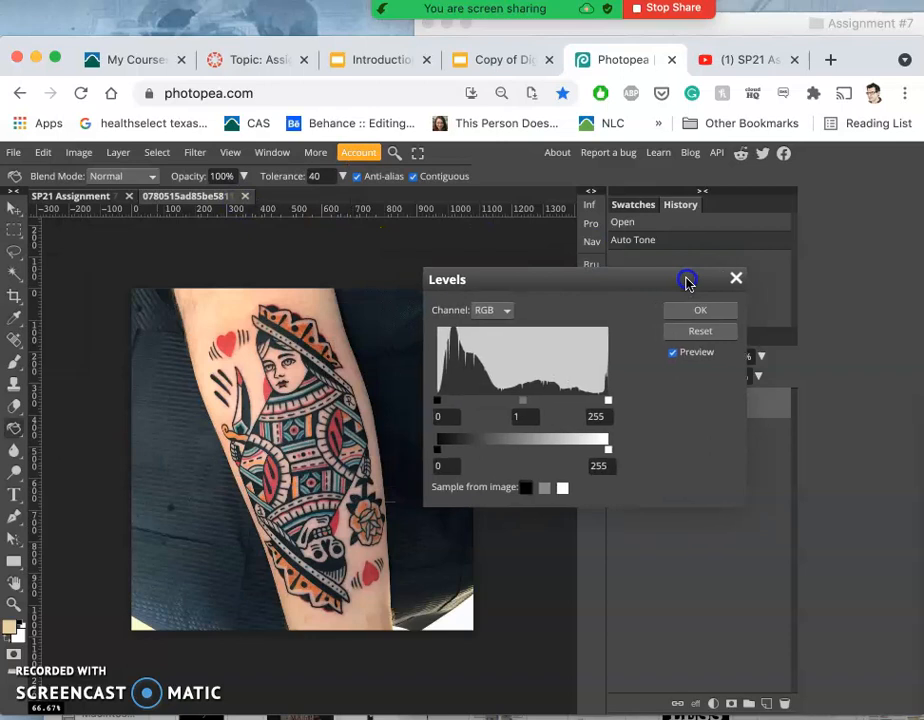
drag(524, 402, 538, 402)
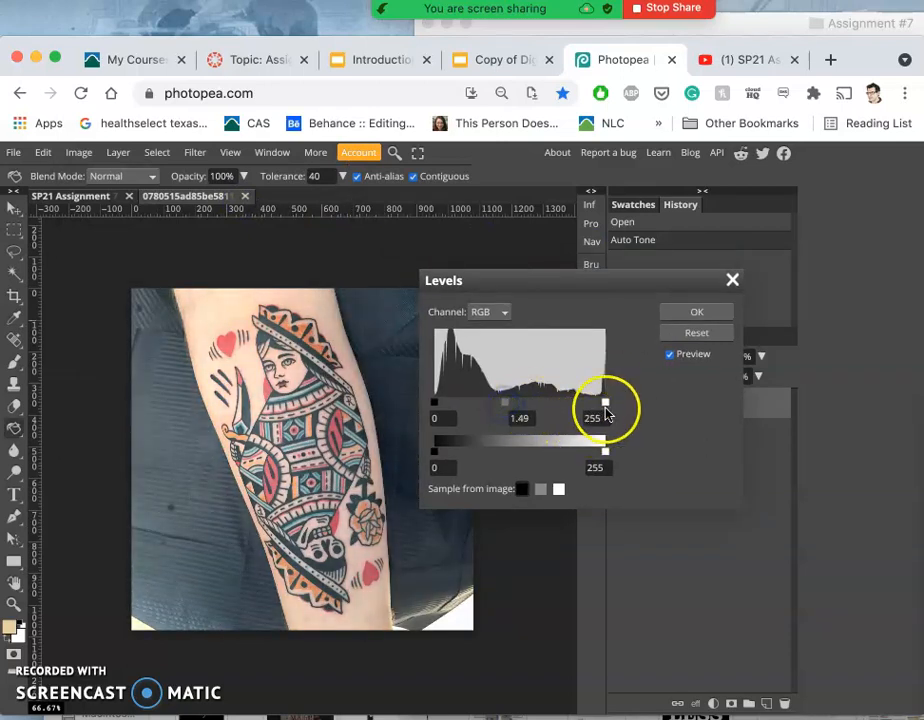
drag(604, 402, 592, 402)
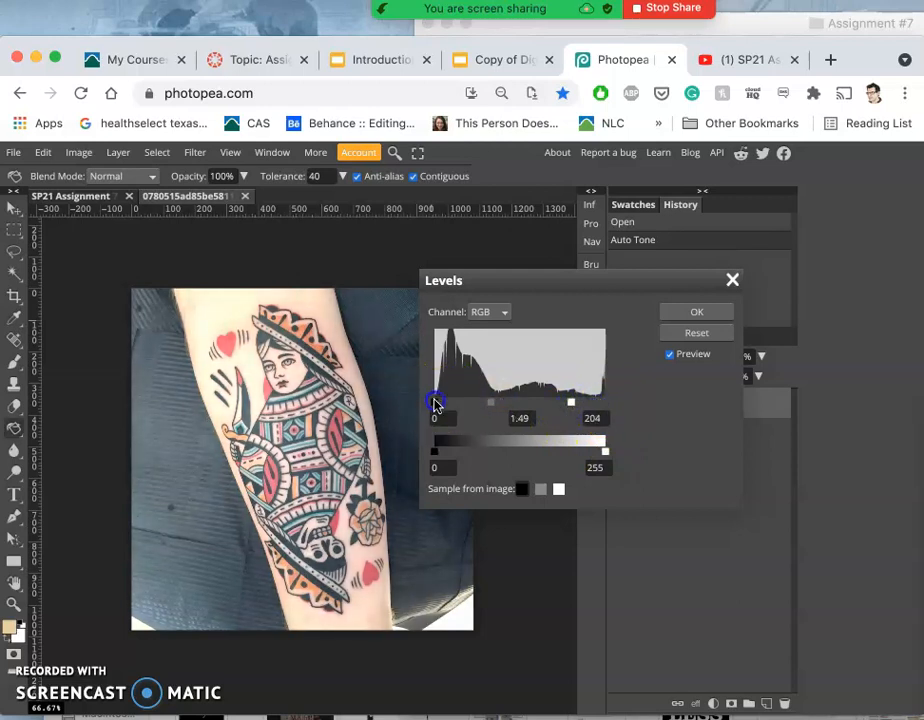
drag(434, 402, 460, 402)
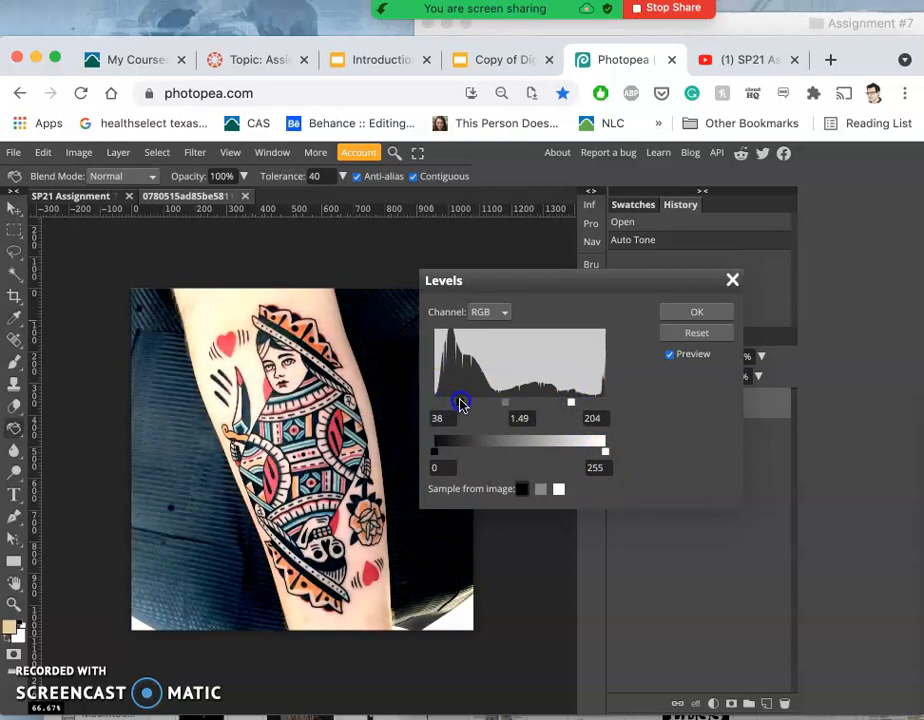
drag(436, 400, 460, 400)
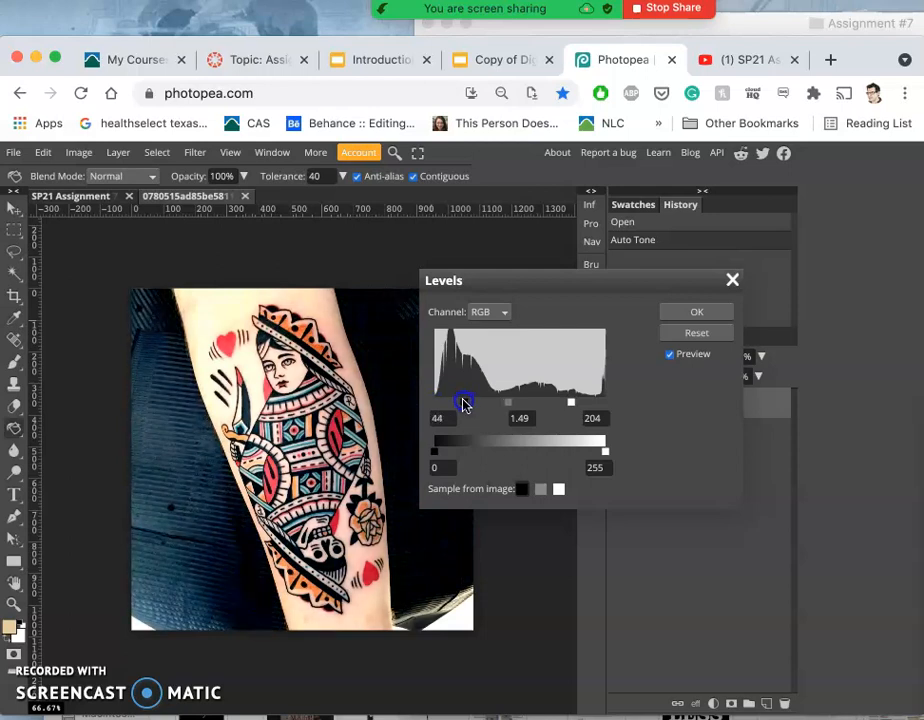
click(696, 312)
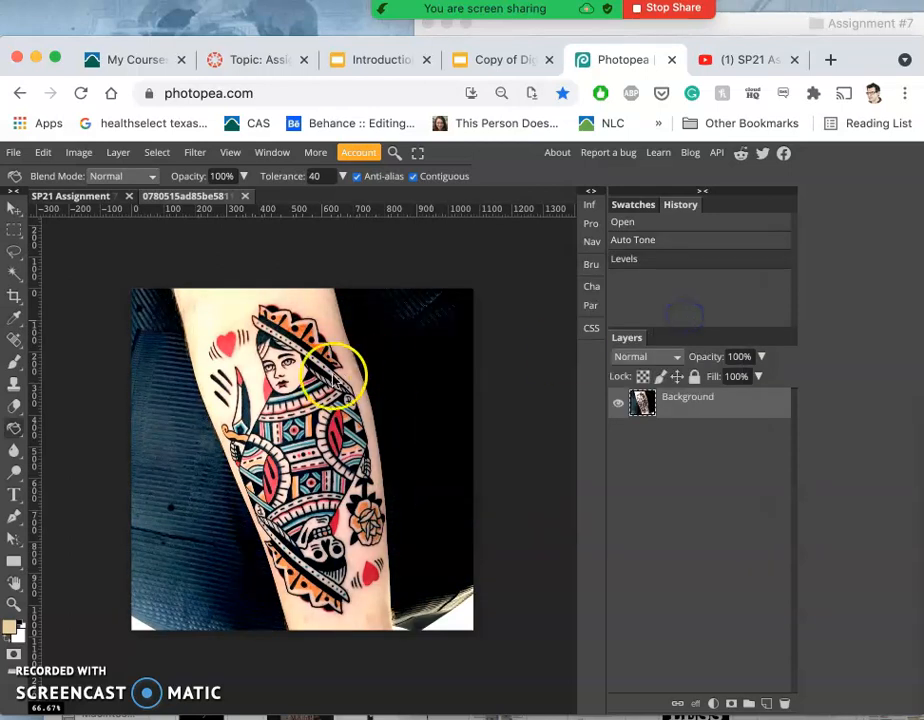
mouse_move(240, 450)
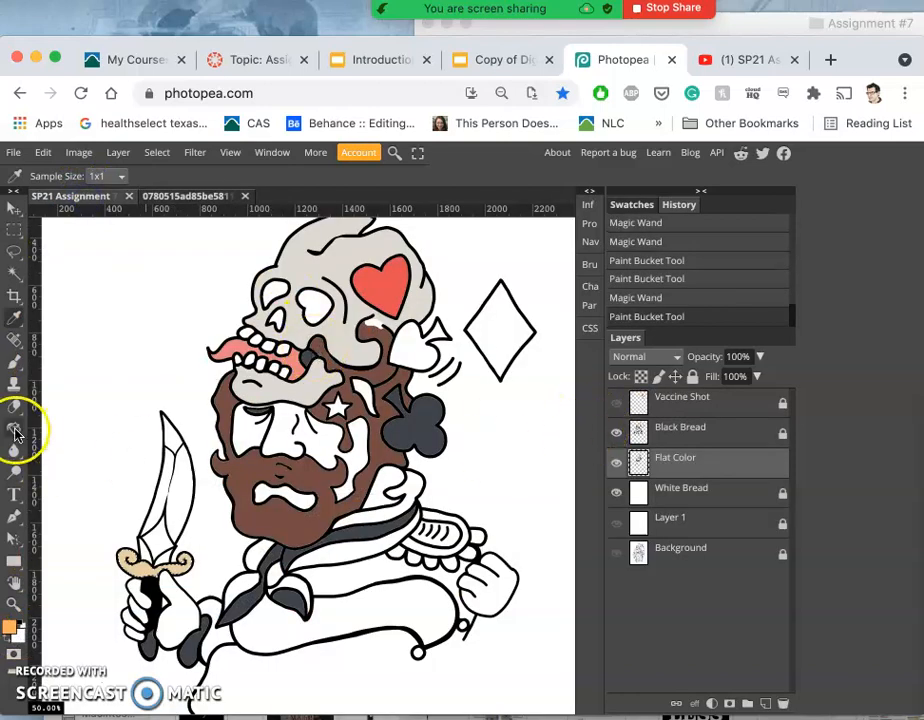
- Switch to the Paint Bucket and go to the tattoo photo to sample the gold
click(14, 428)
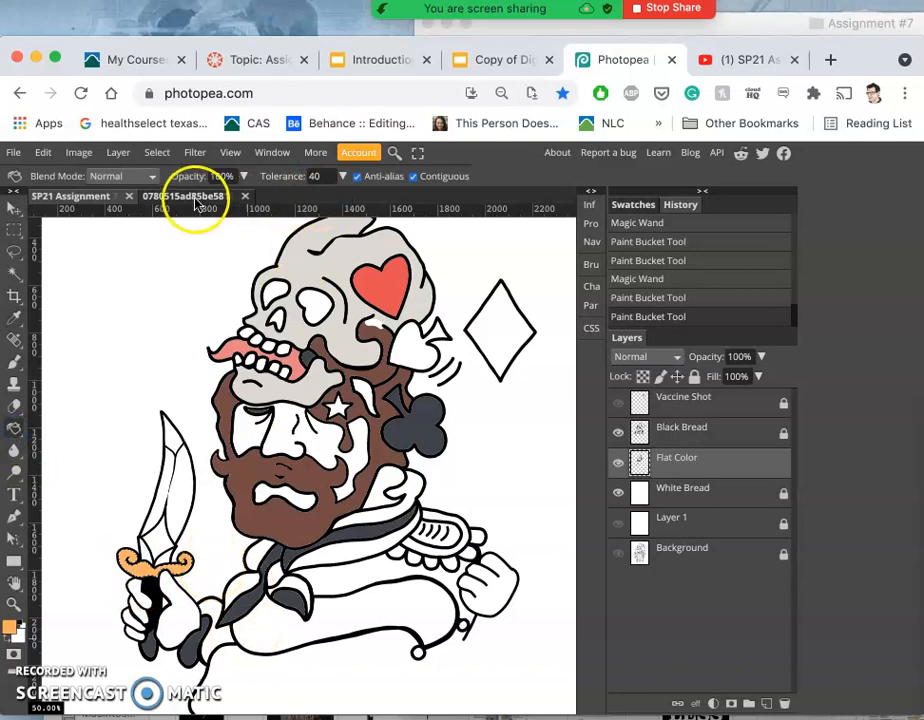
click(184, 196)
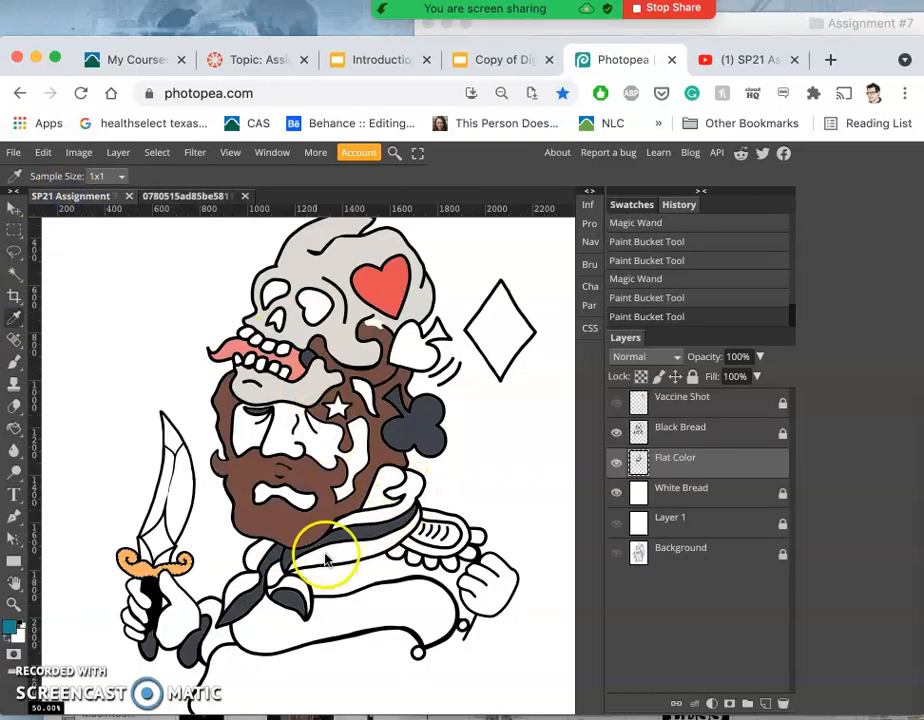
mouse_move(56, 436)
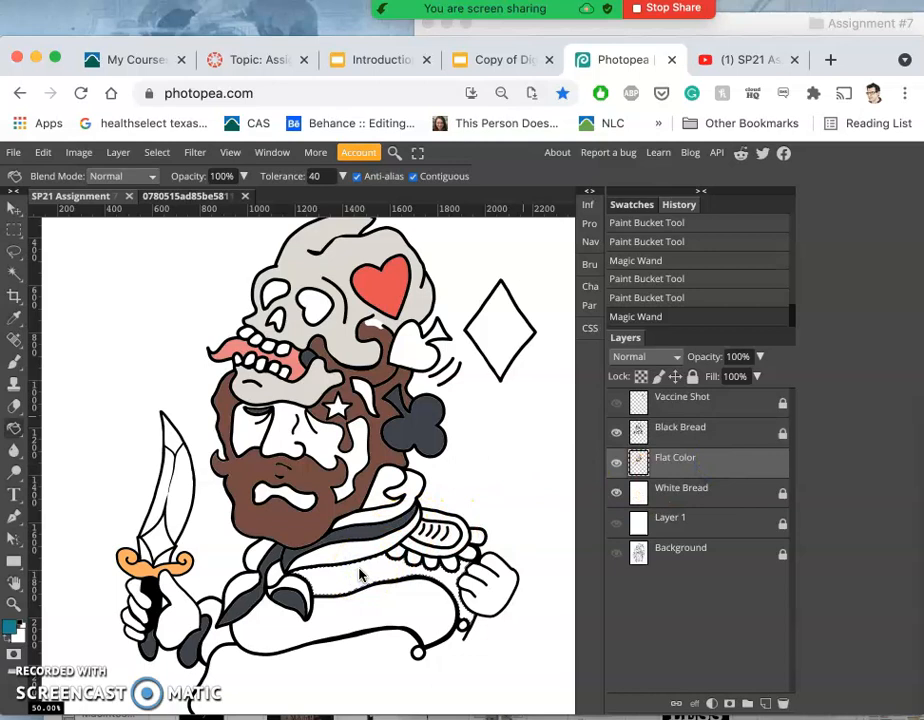
- Fill the neckerchief and the spade shape beside the skull with flat teal
click(384, 584)
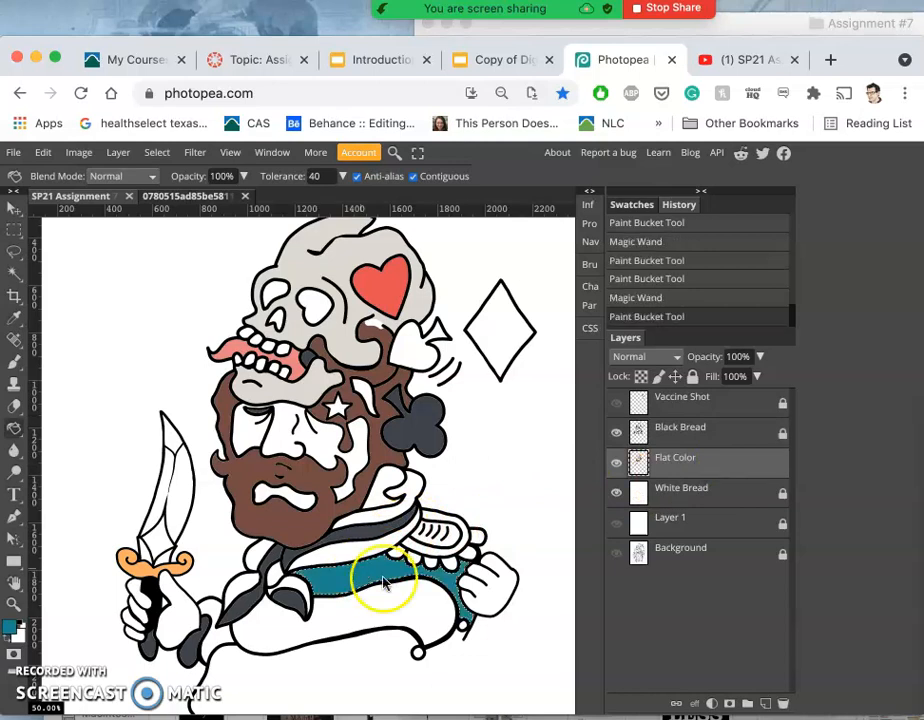
mouse_move(416, 356)
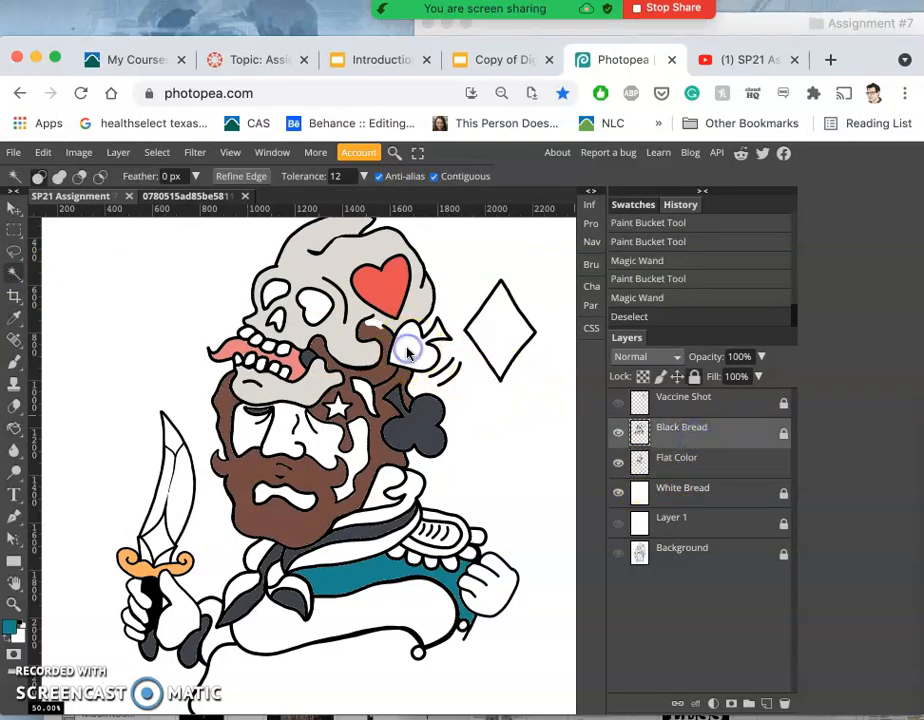
click(410, 350)
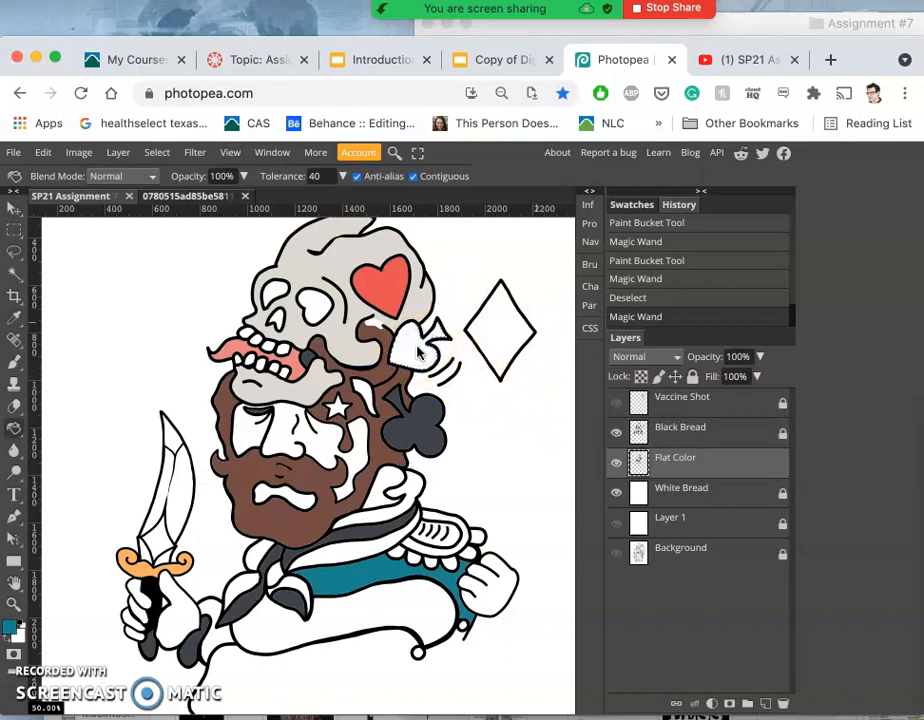
click(410, 344)
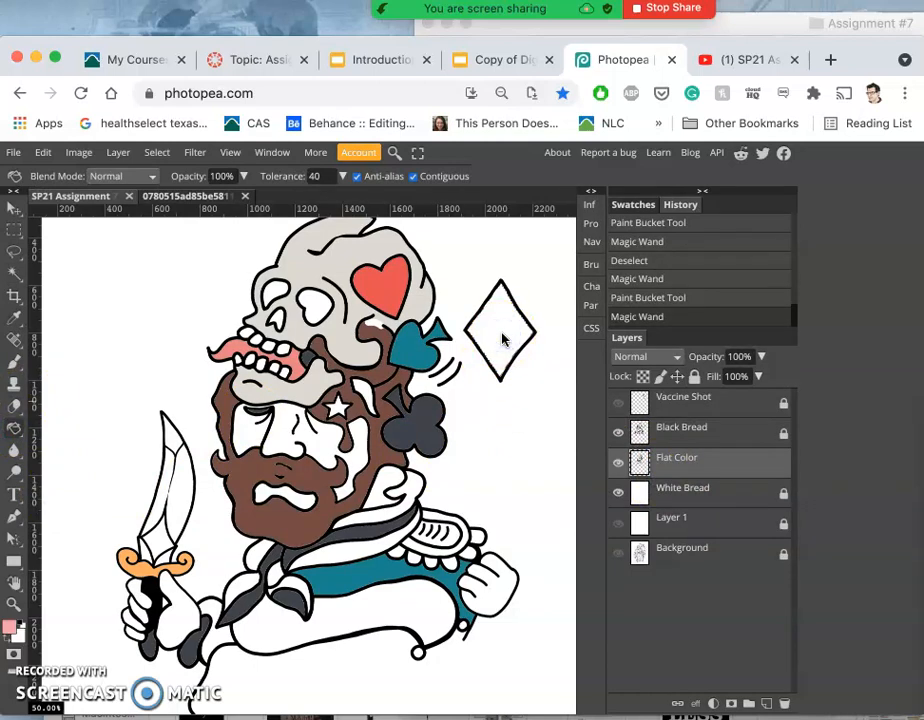
- Fill the diamond shape beside the skull with flat salmon pink
click(504, 330)
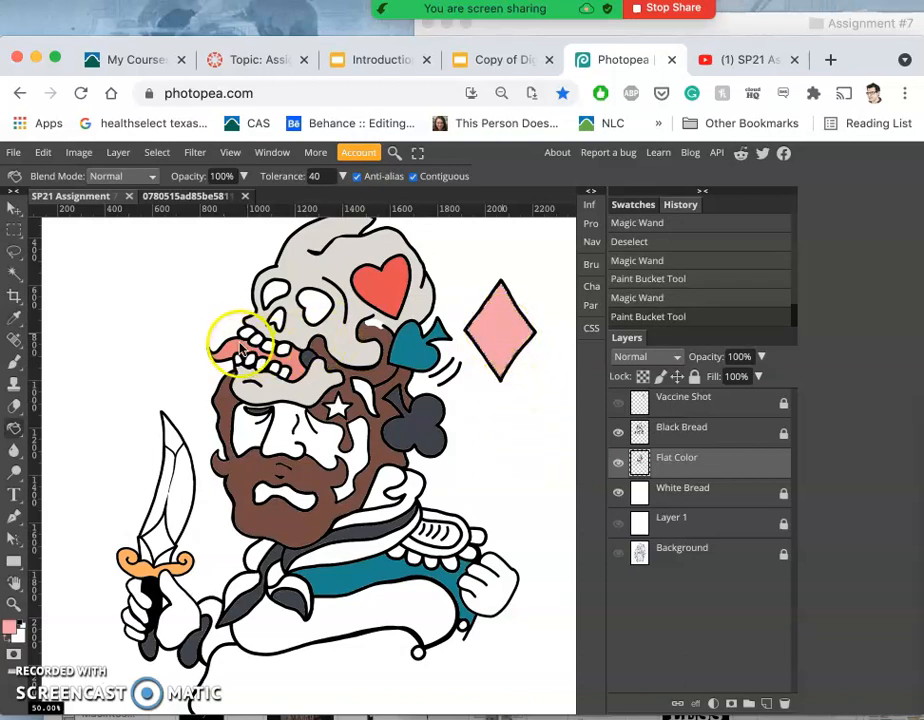
click(240, 344)
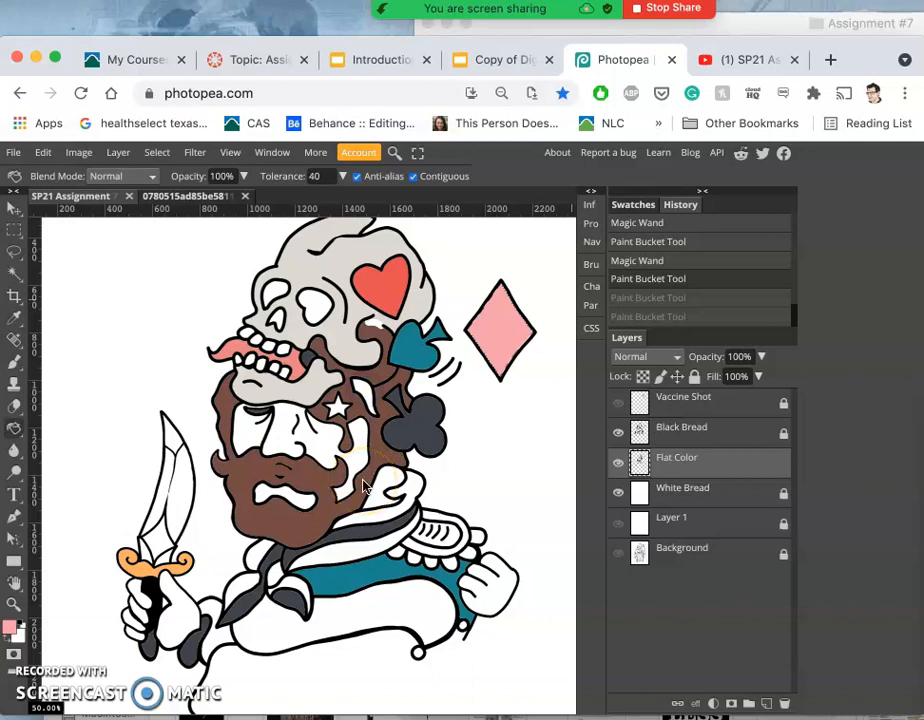
- Deselect, try and undo filling the face star, then hide the Black Bread and White Bread layers
click(368, 396)
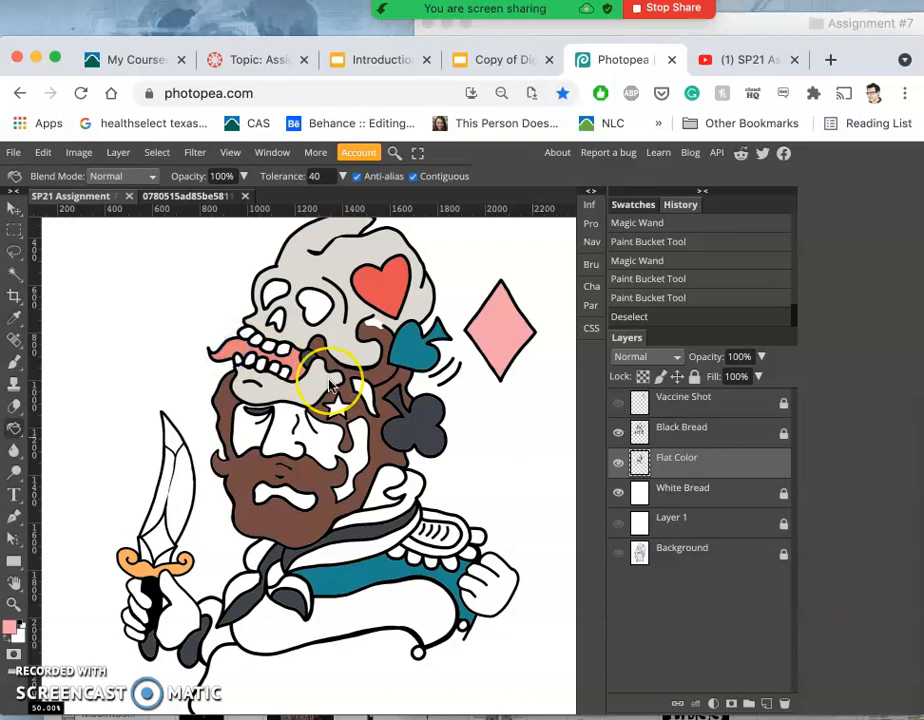
click(356, 390)
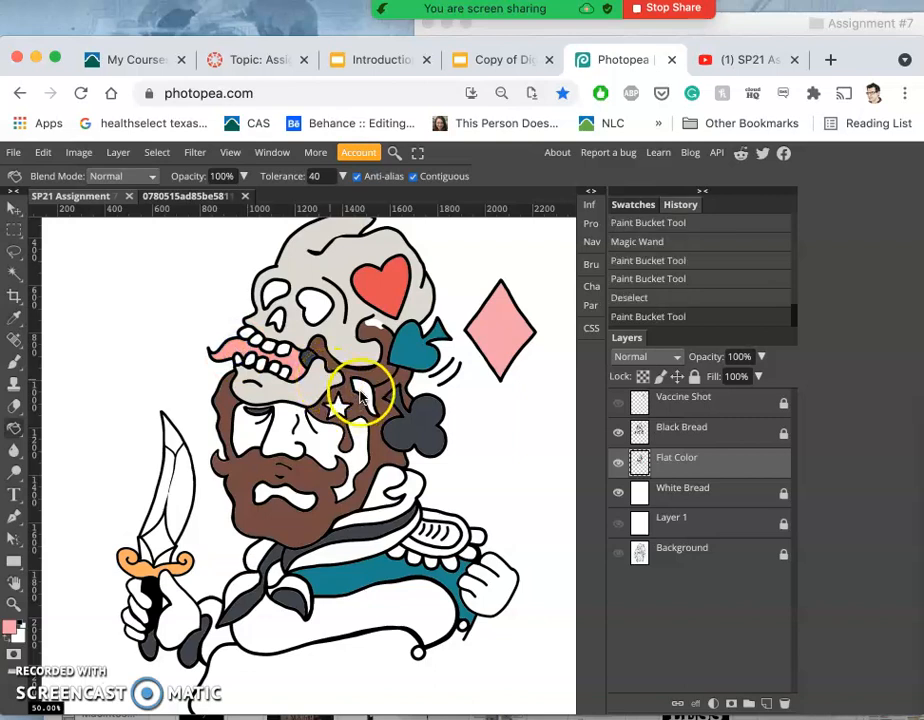
click(362, 390)
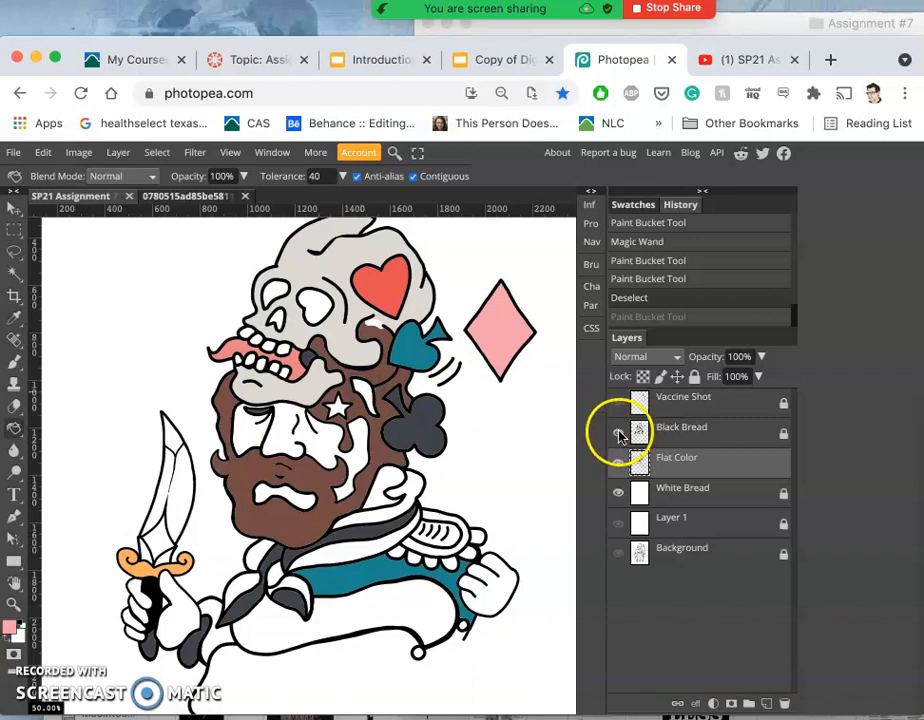
click(618, 432)
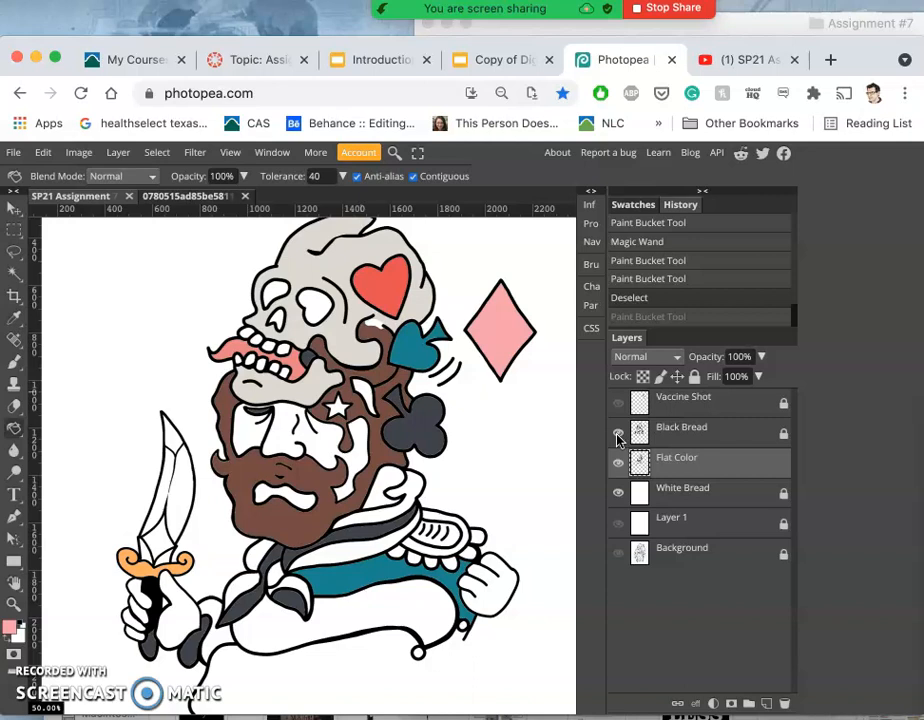
click(380, 410)
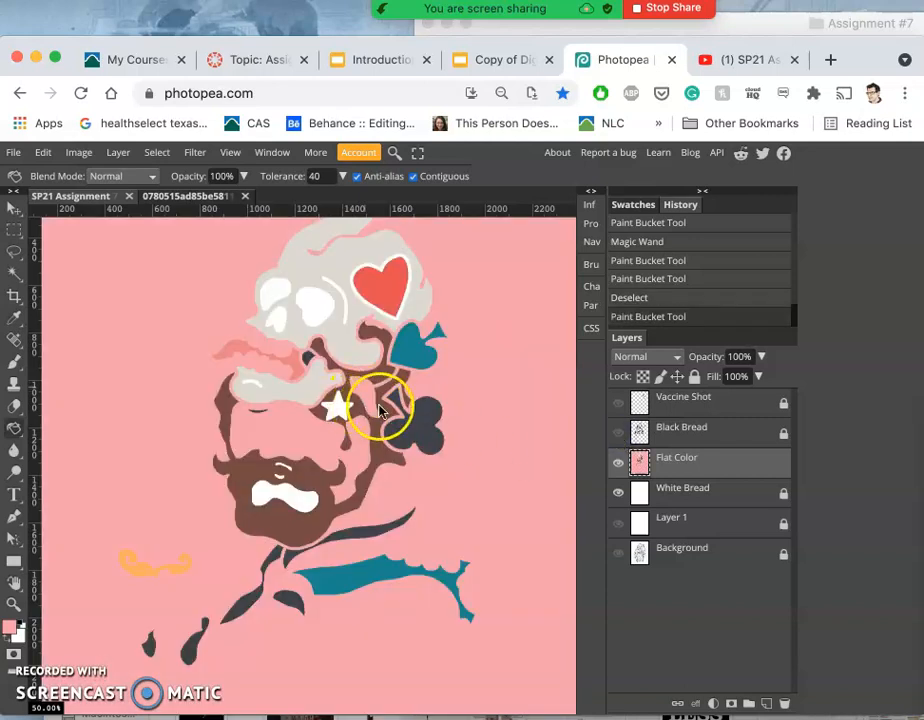